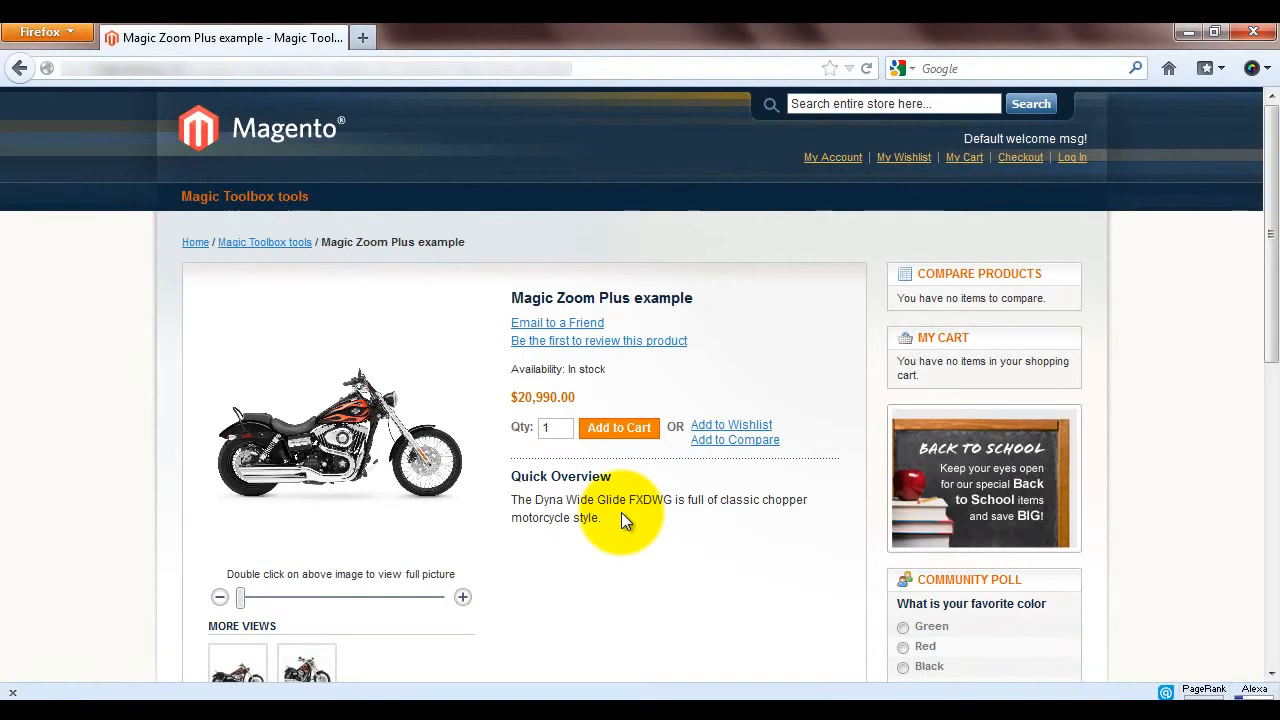
mouse_move(248, 435)
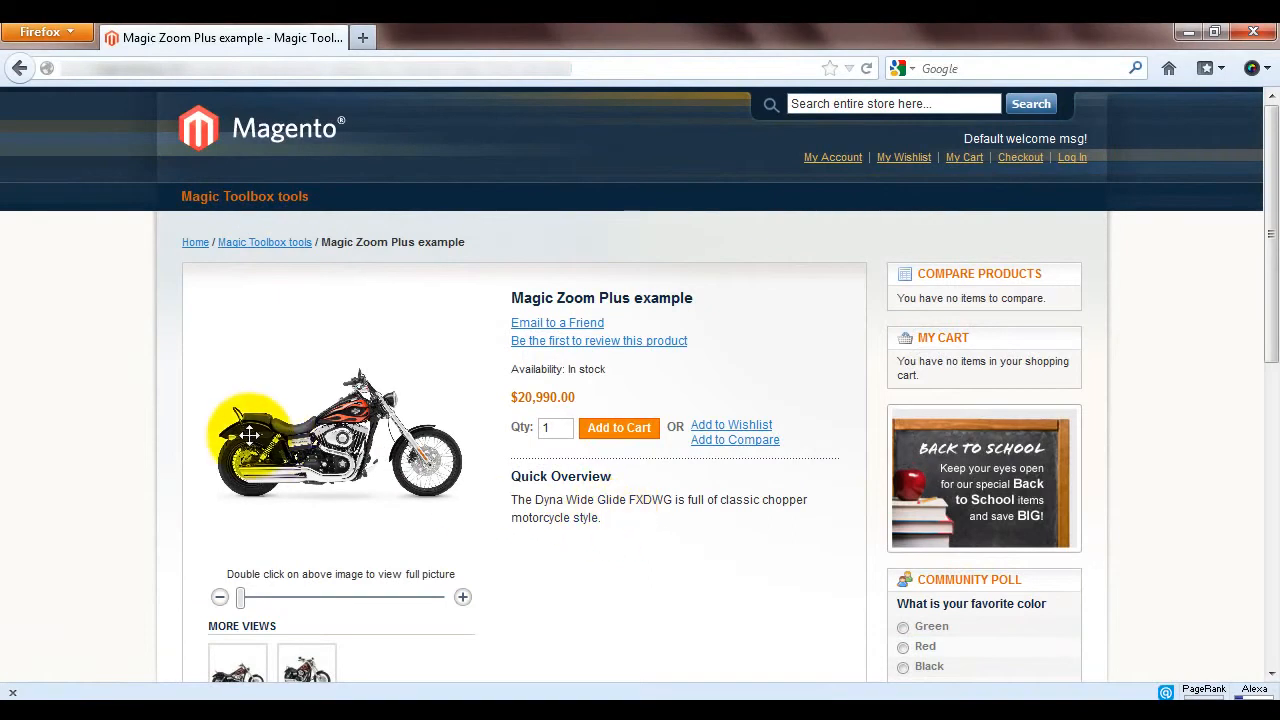
mouse_move(278, 344)
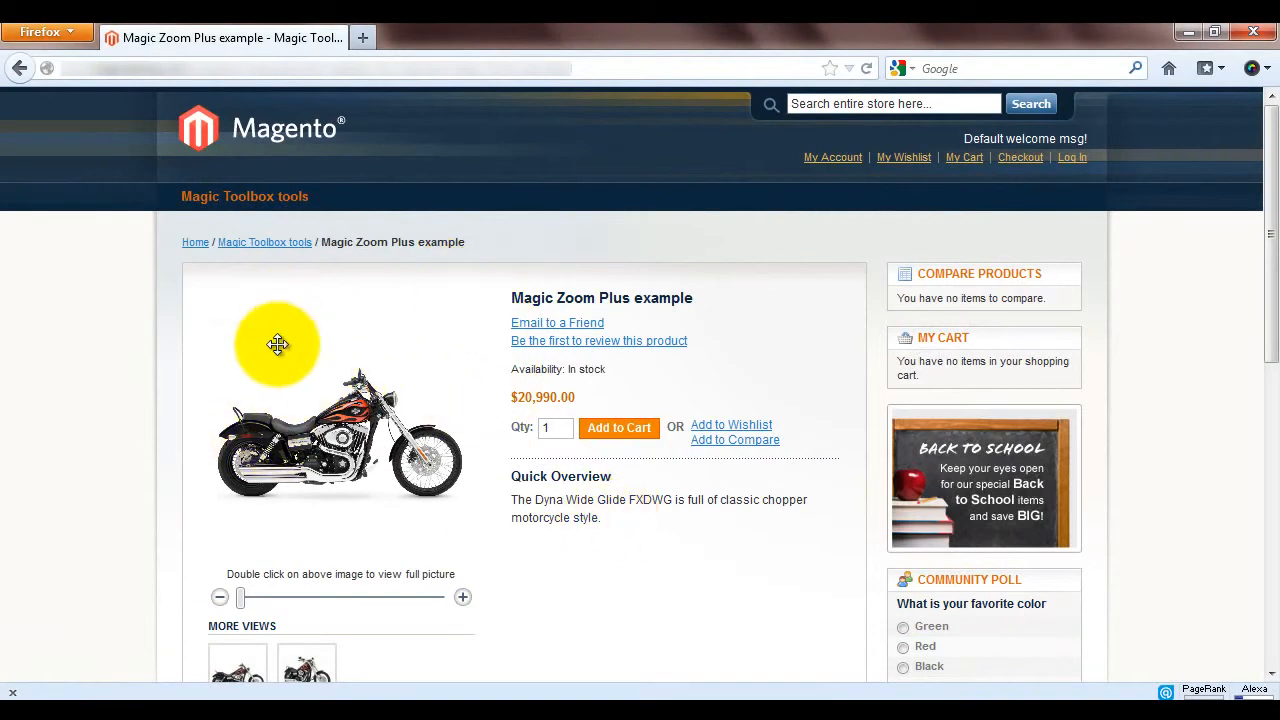
mouse_move(285, 435)
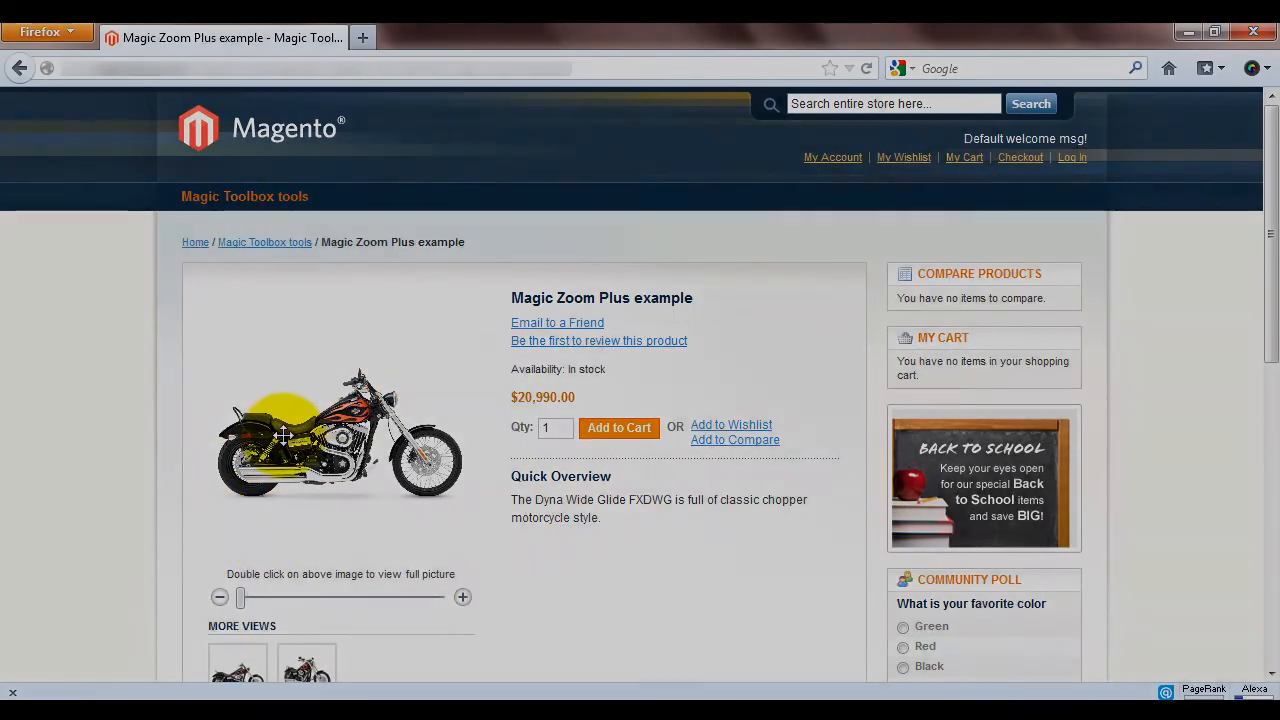
mouse_move(330, 395)
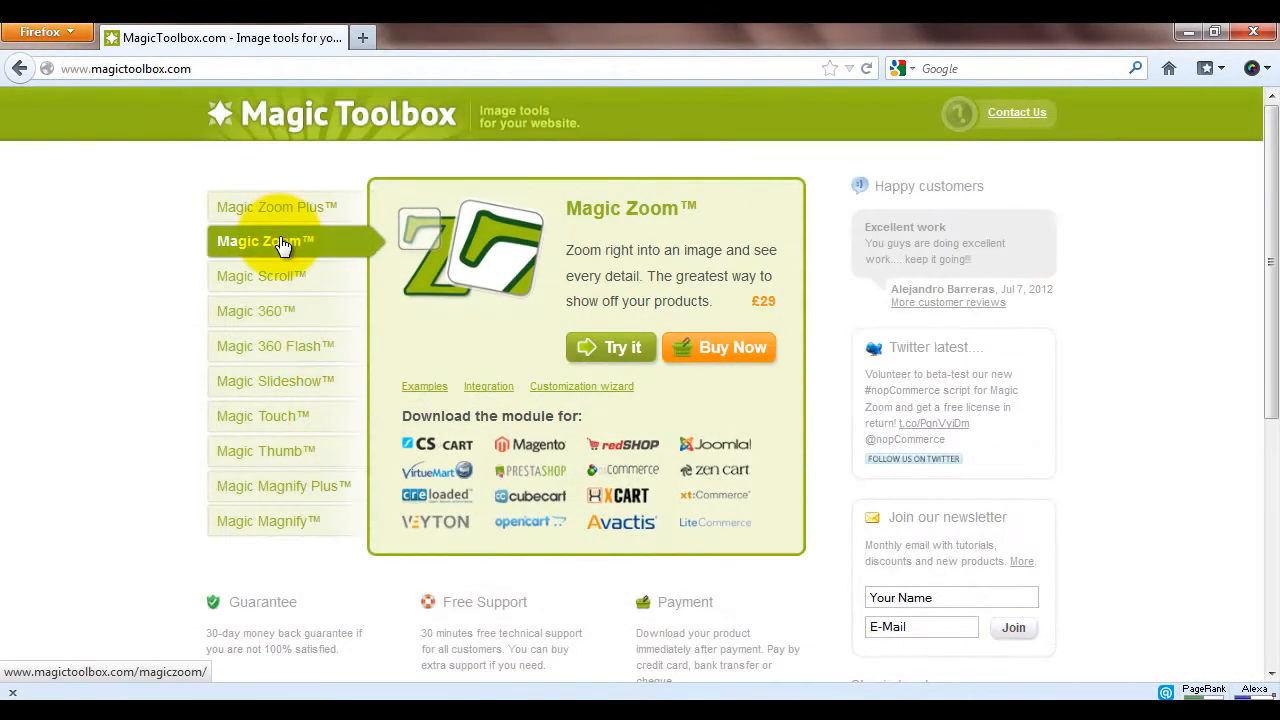
Open the Magic Zoom product page, then the Magic Zoom Plus Magento module page
click(265, 241)
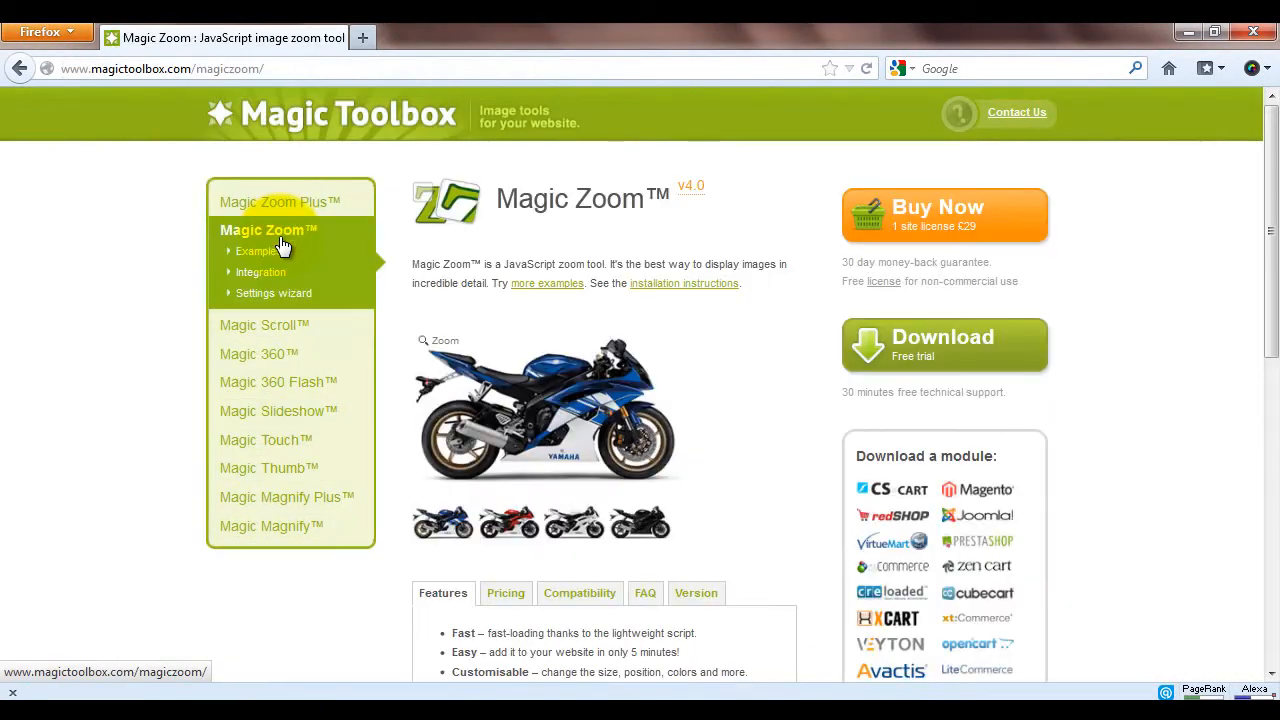
mouse_move(530, 367)
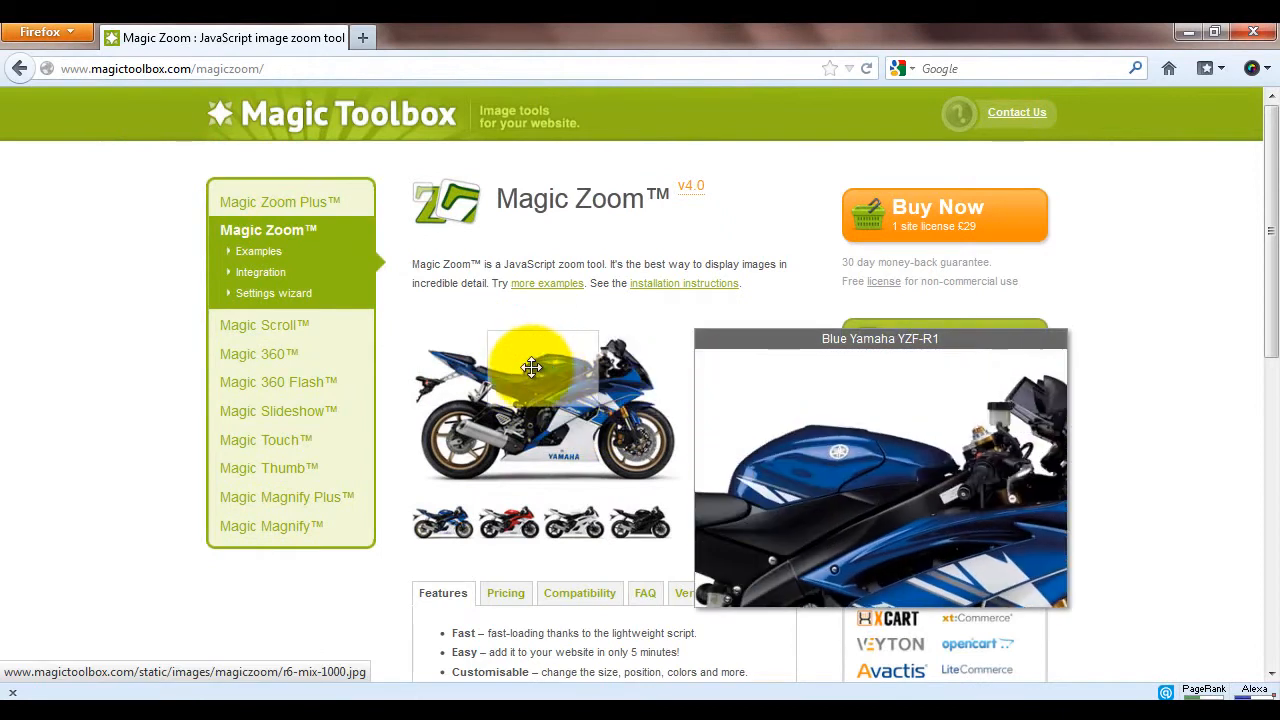
mouse_move(525, 385)
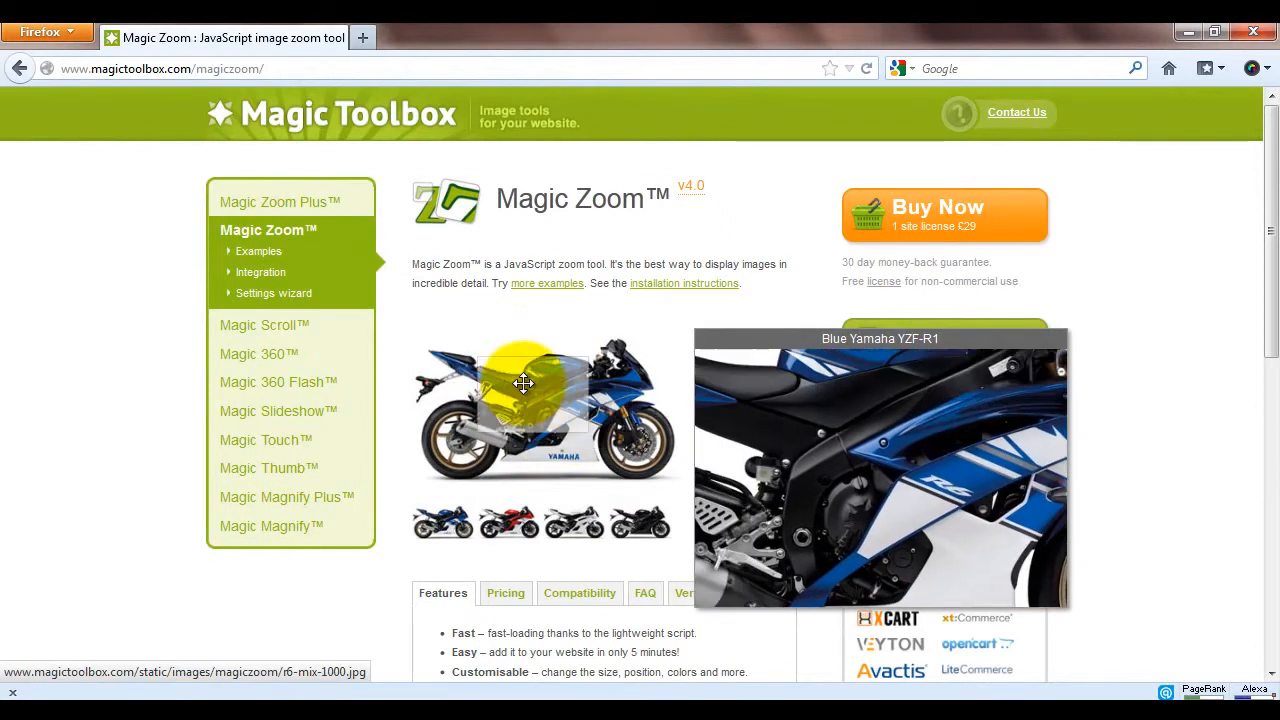
click(280, 201)
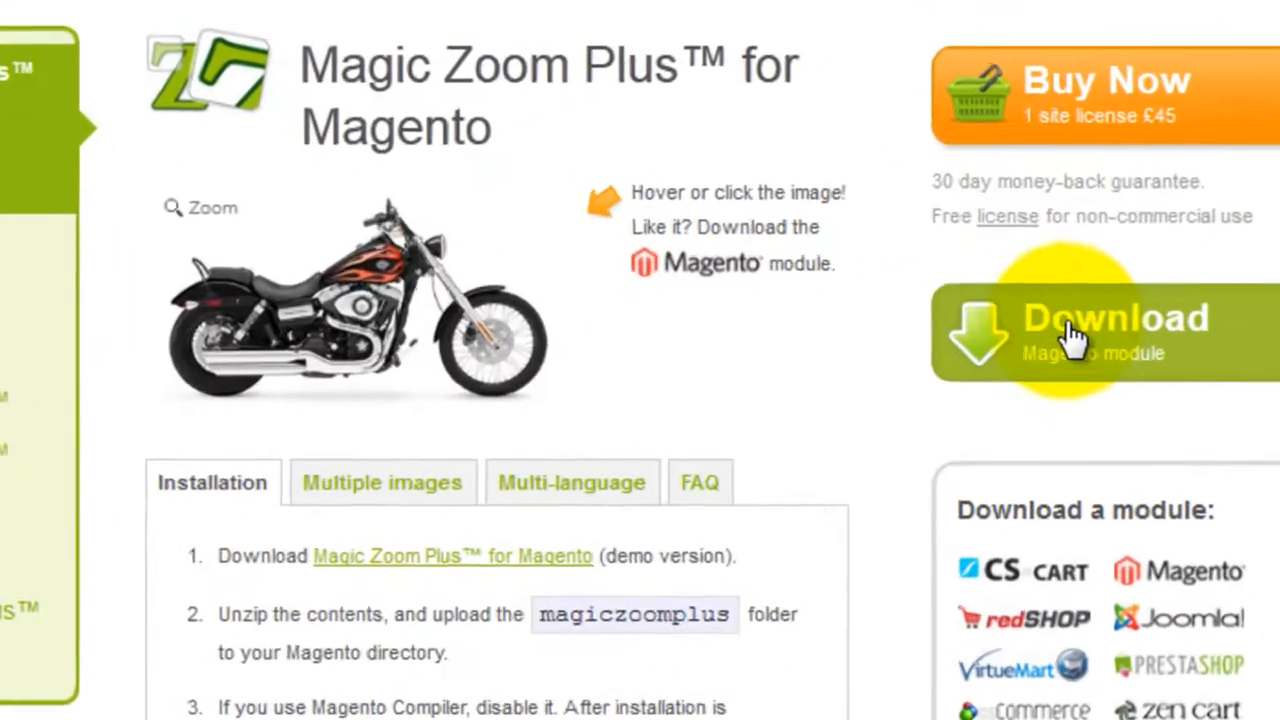
Download the Magic Zoom Plus Magento module and save the zip file
click(1100, 330)
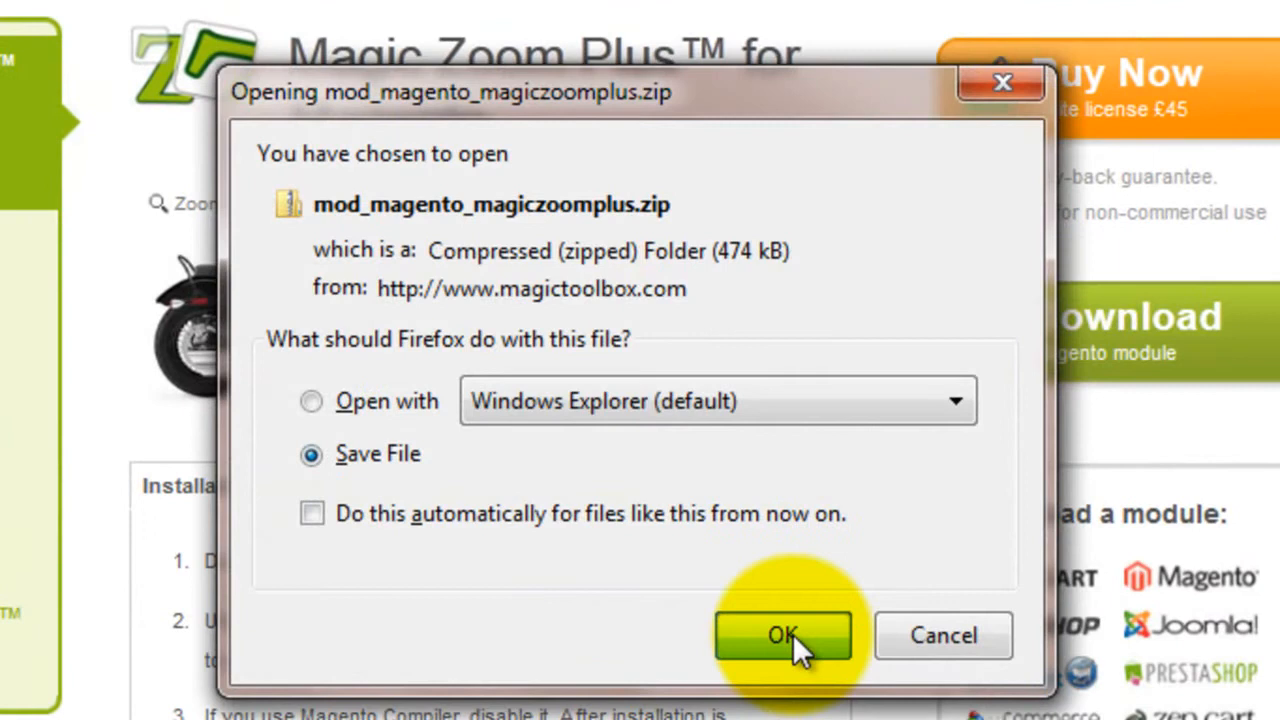
click(783, 635)
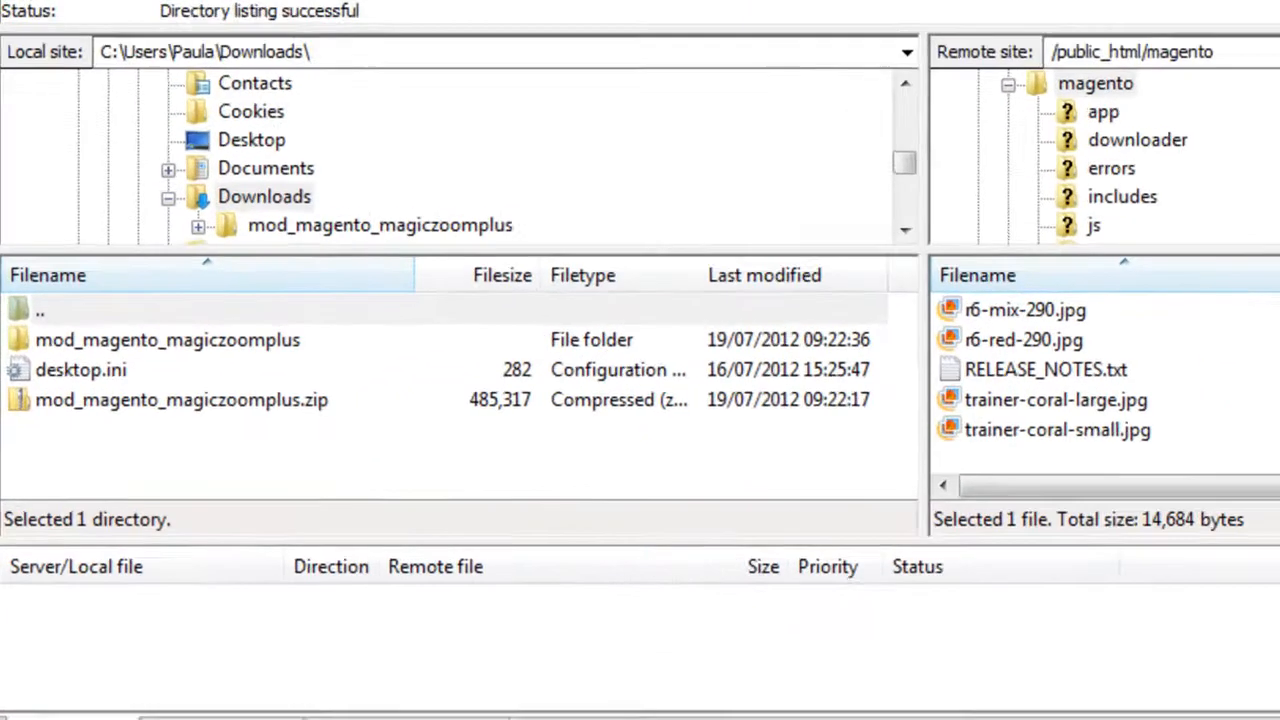
Open the mod_magento_magiczoomplus folder and select magiczoomplus for upload to /public_html/magento
double_click(167, 339)
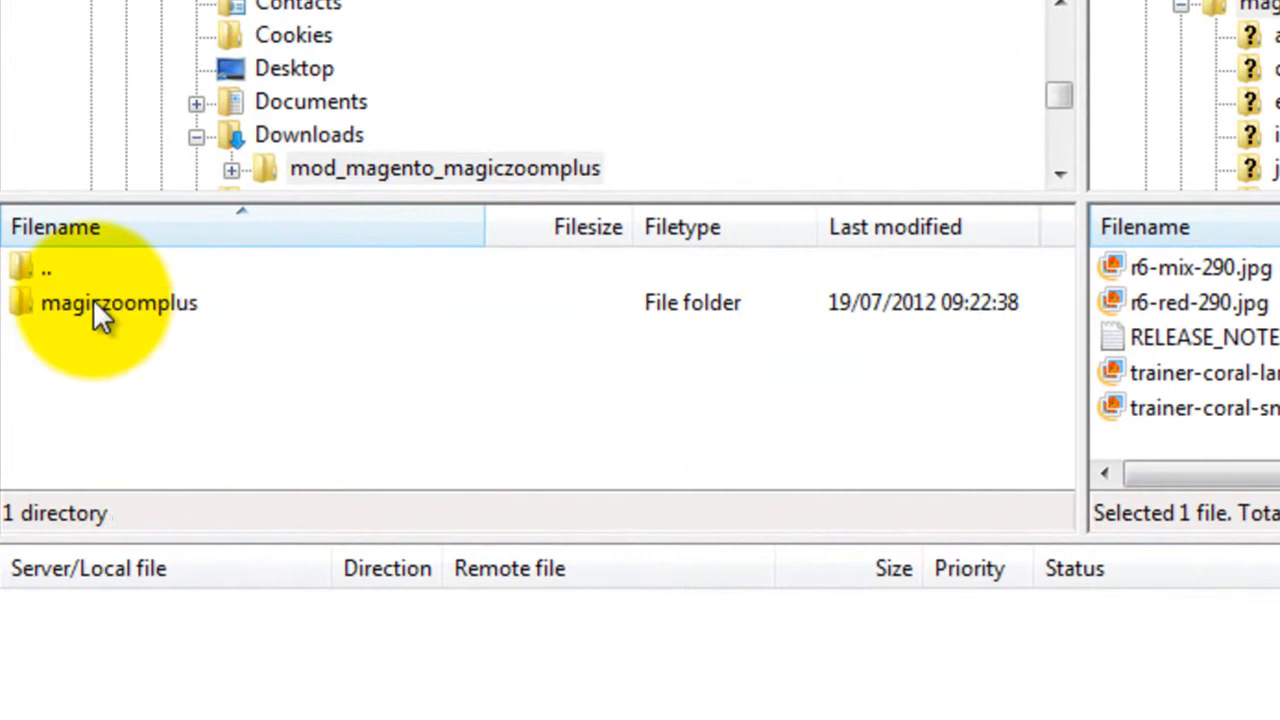
click(118, 302)
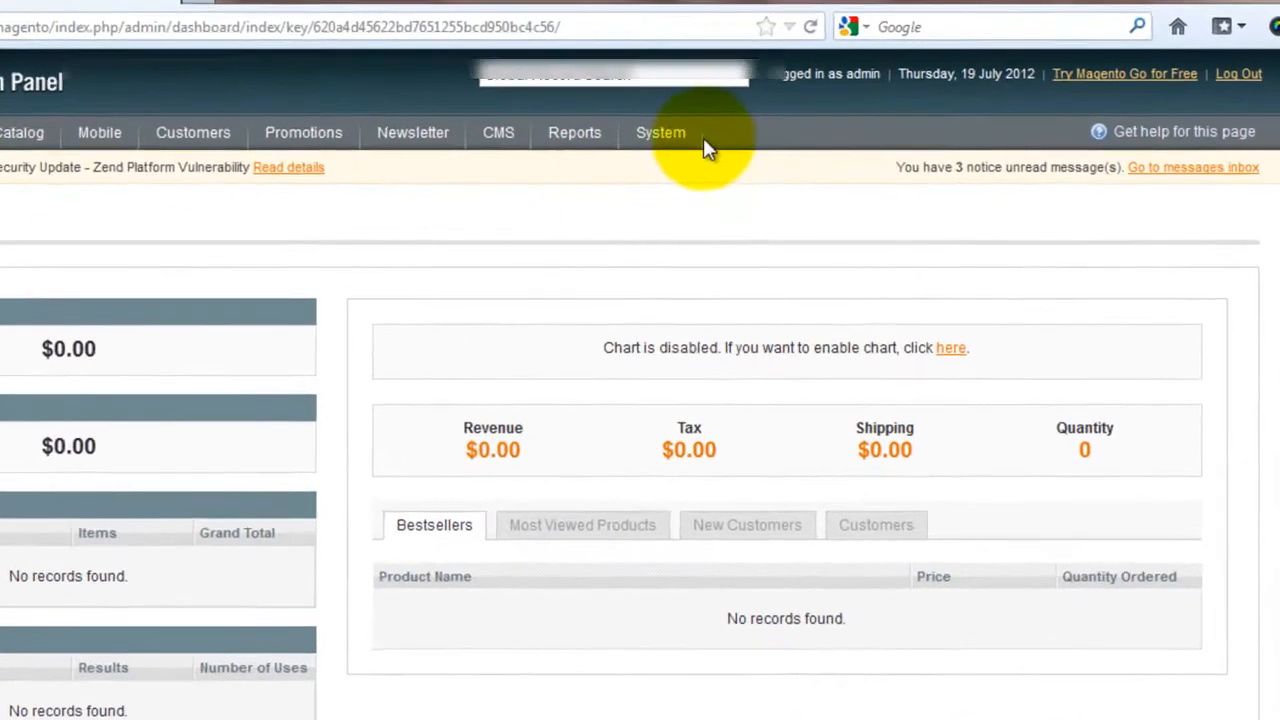
Go to System > Tools > Compilation in the Magento admin
click(660, 132)
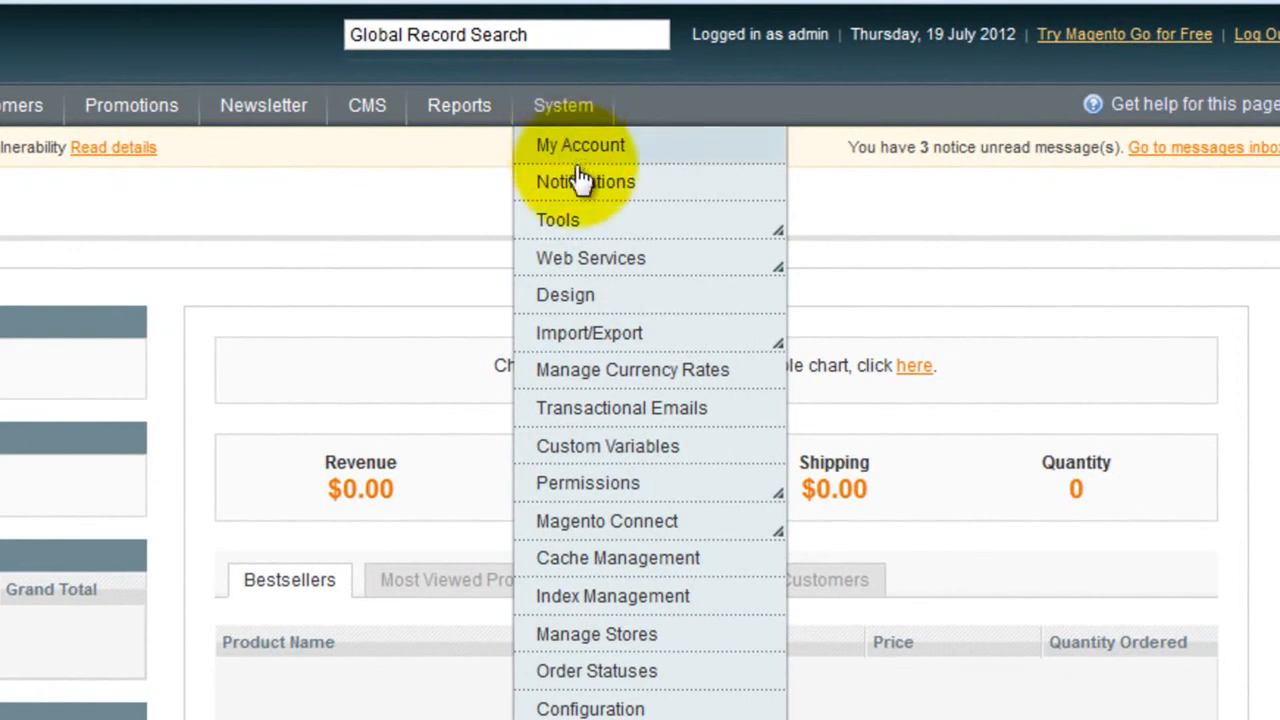
mouse_move(557, 220)
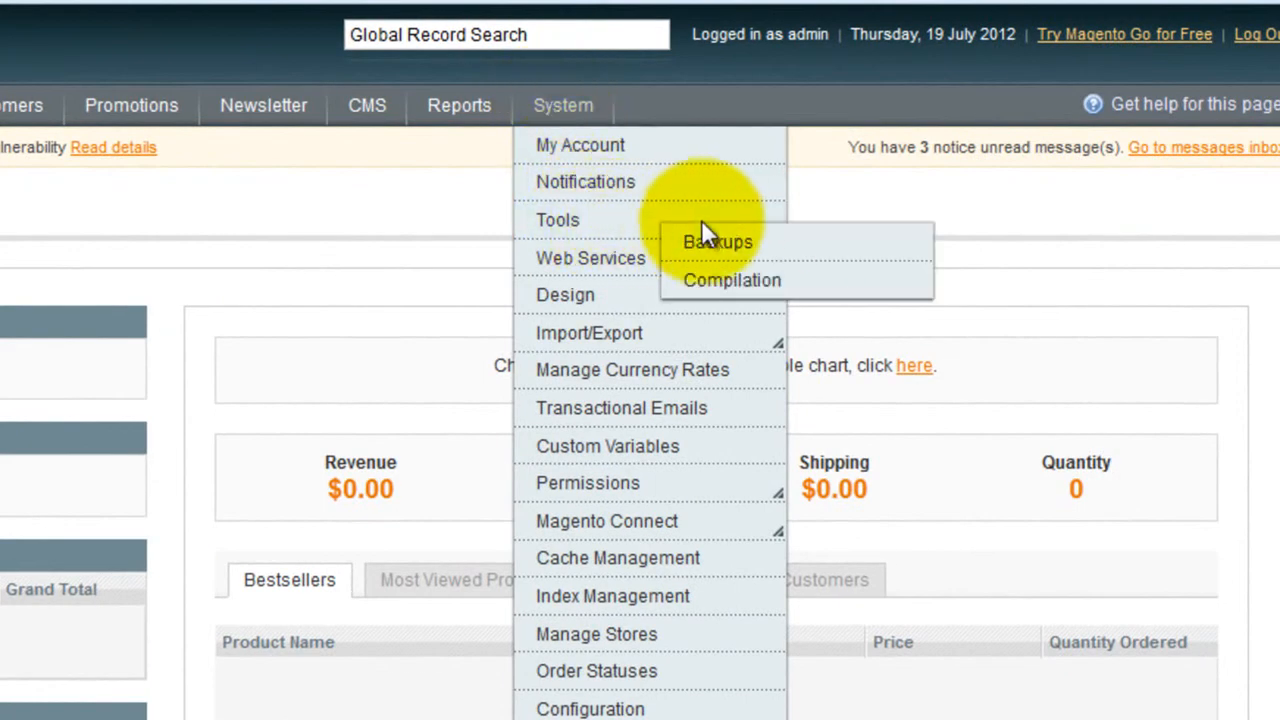
mouse_move(755, 285)
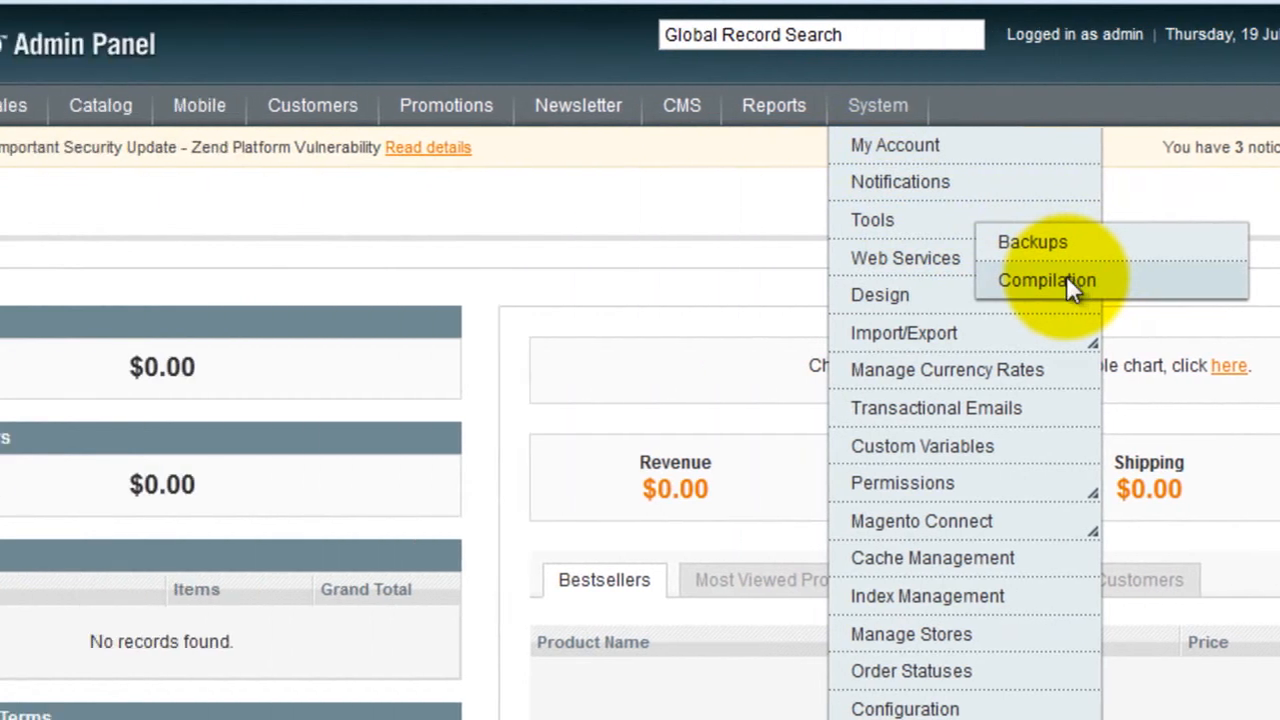
click(1046, 280)
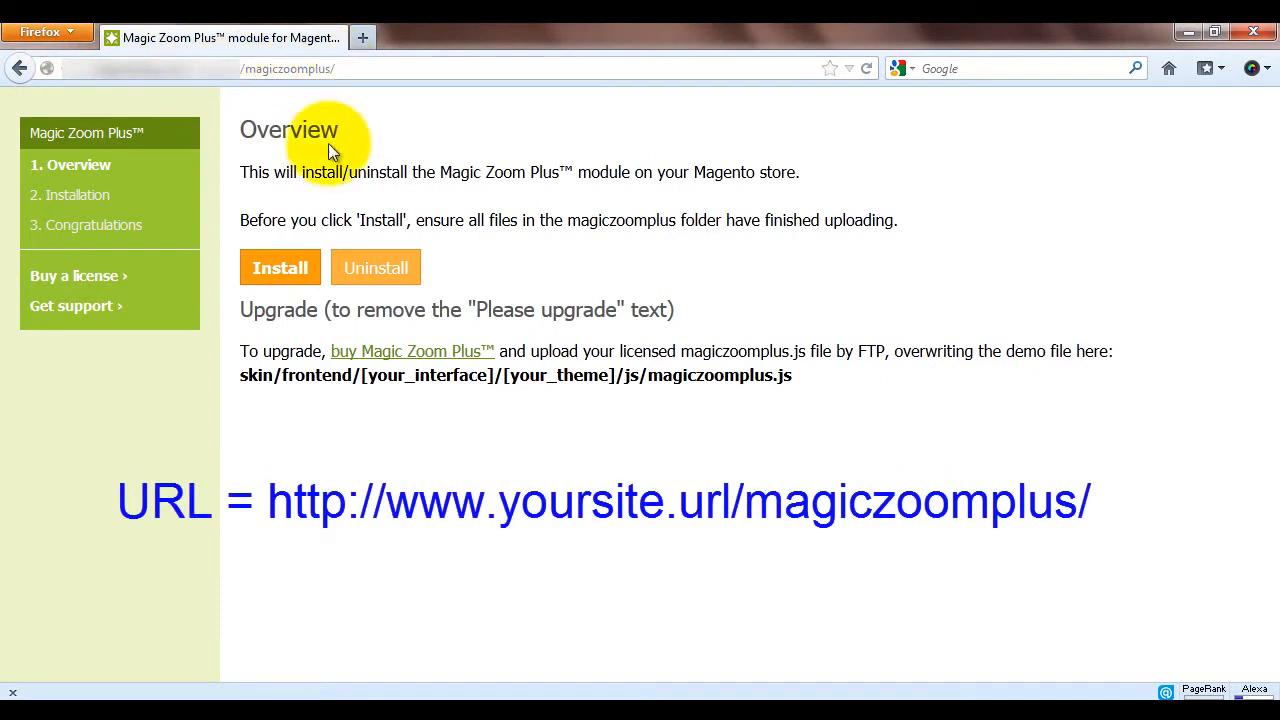
Install the module from the yoursite/magiczoomplus/ Overview page
click(280, 267)
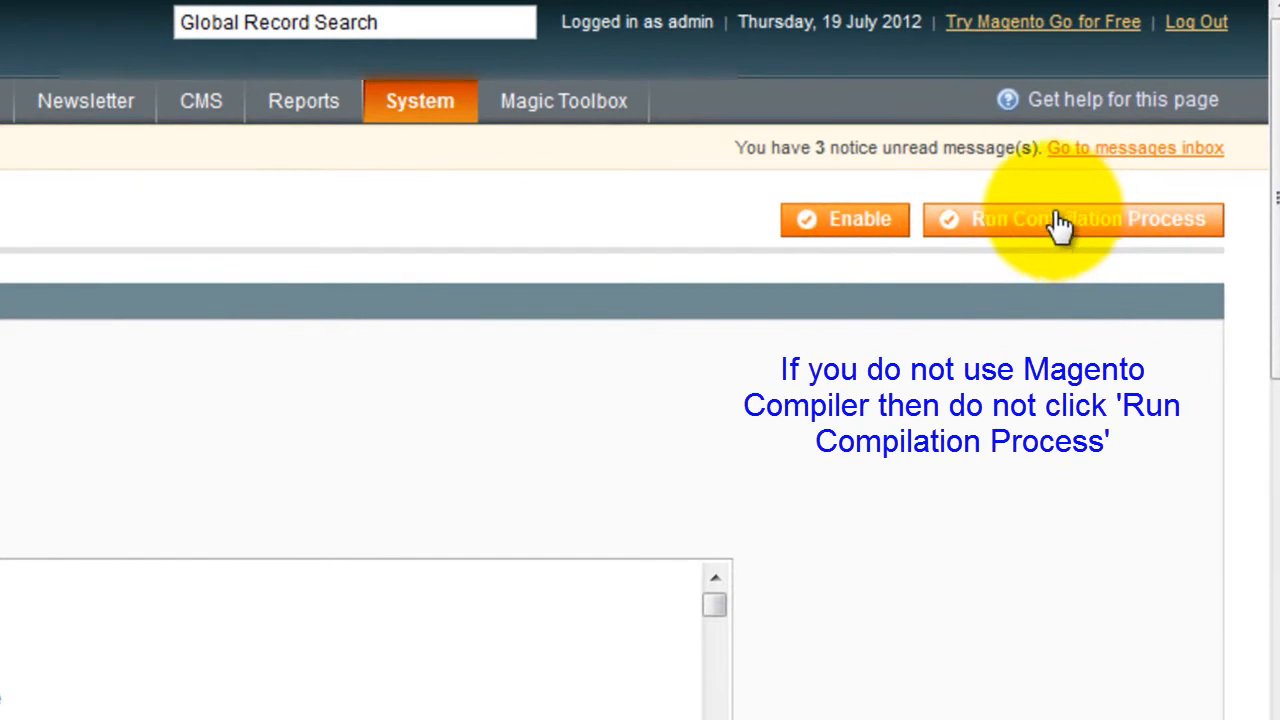
Run the compilation process, then go to System > Cache Management
click(843, 219)
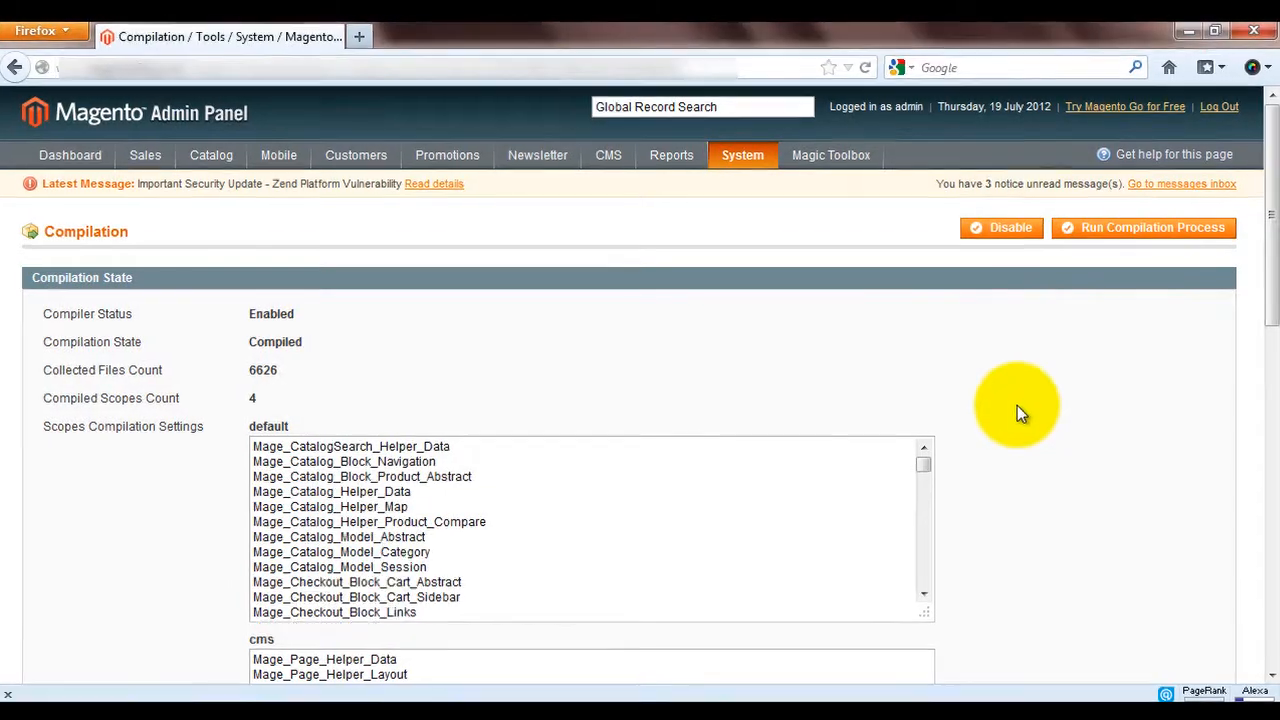
click(742, 155)
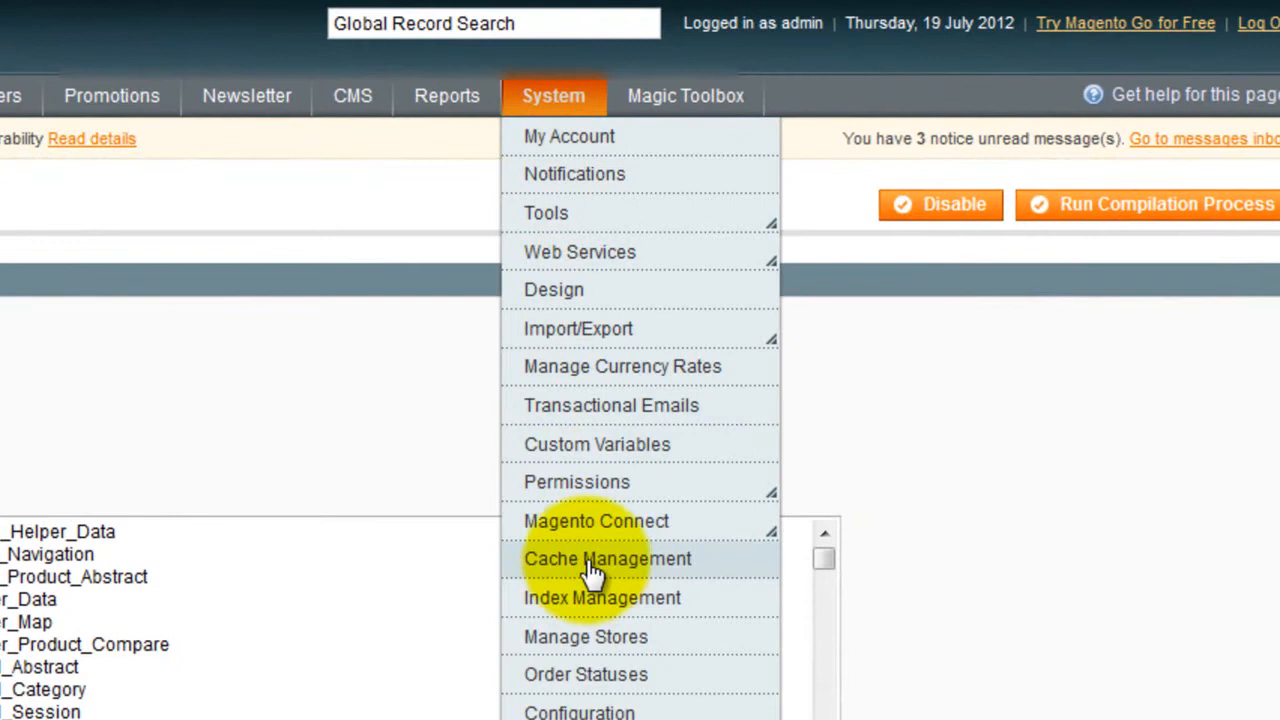
click(607, 558)
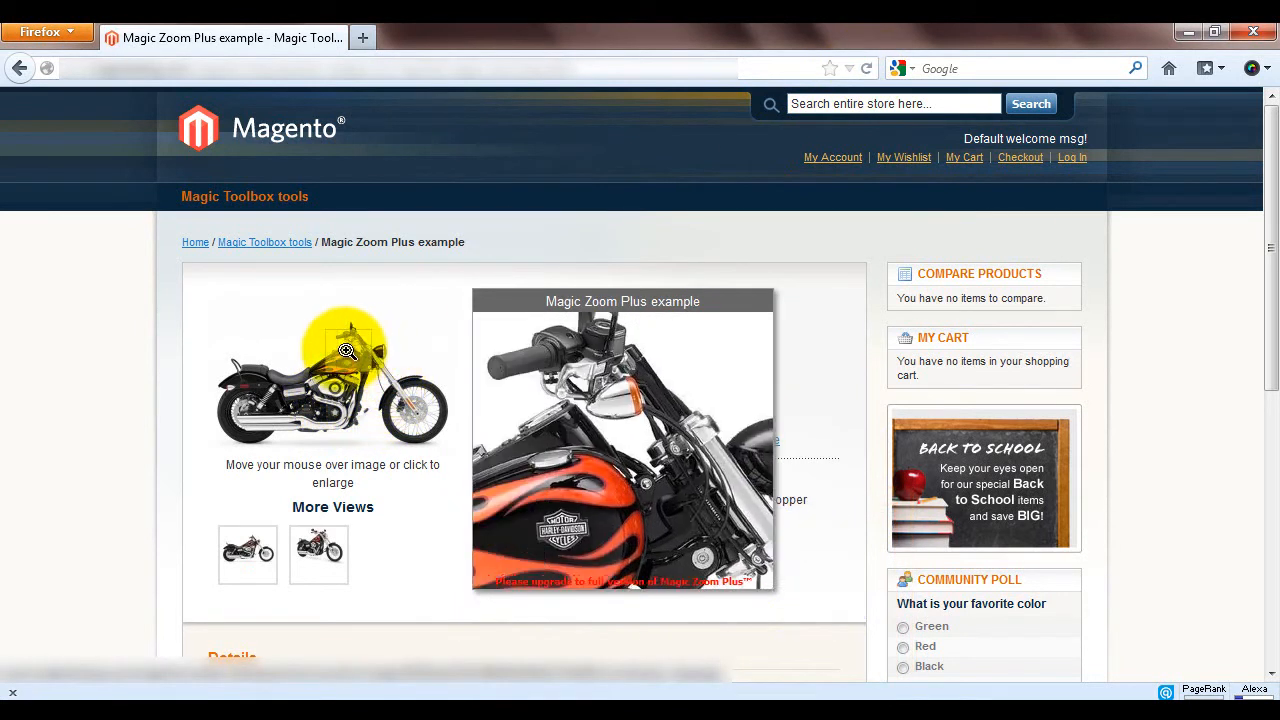
mouse_move(315, 420)
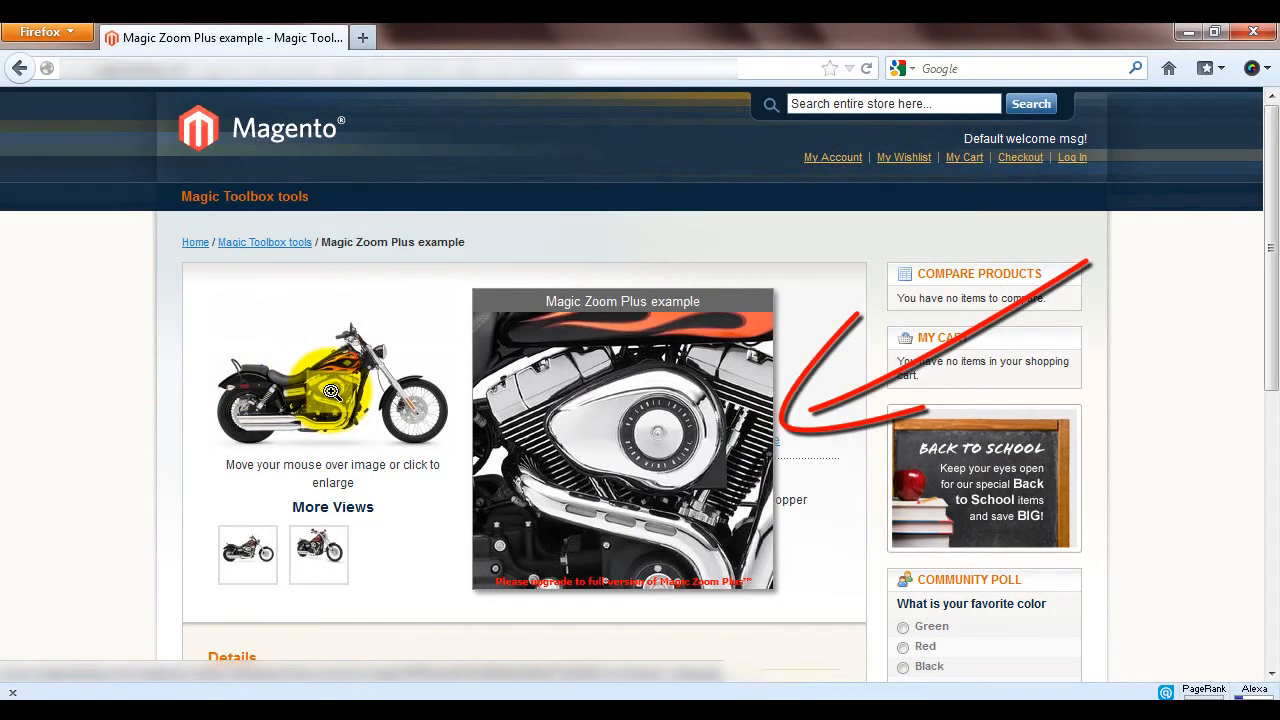
Check the Magic Zoom Plus zoom window on the storefront motorcycle product image
click(332, 390)
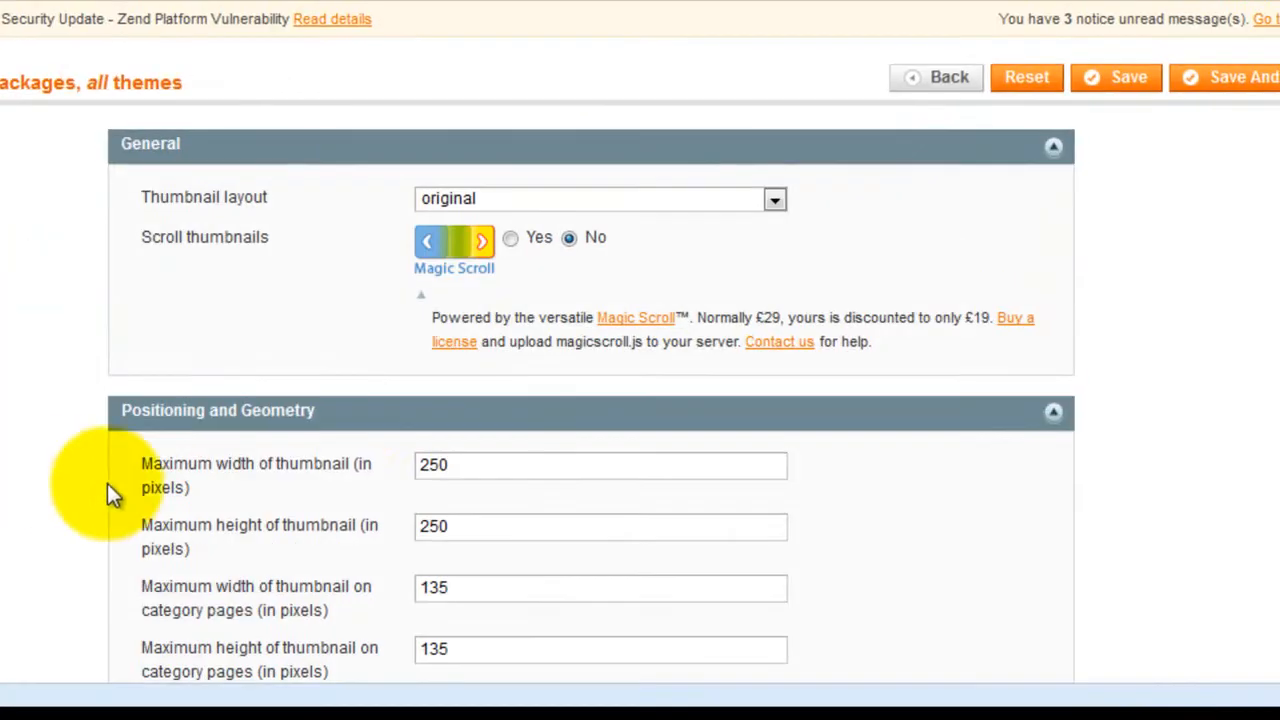
Enter 500 for the Magic Zoom Plus zoomed area width
scroll(down, 3)
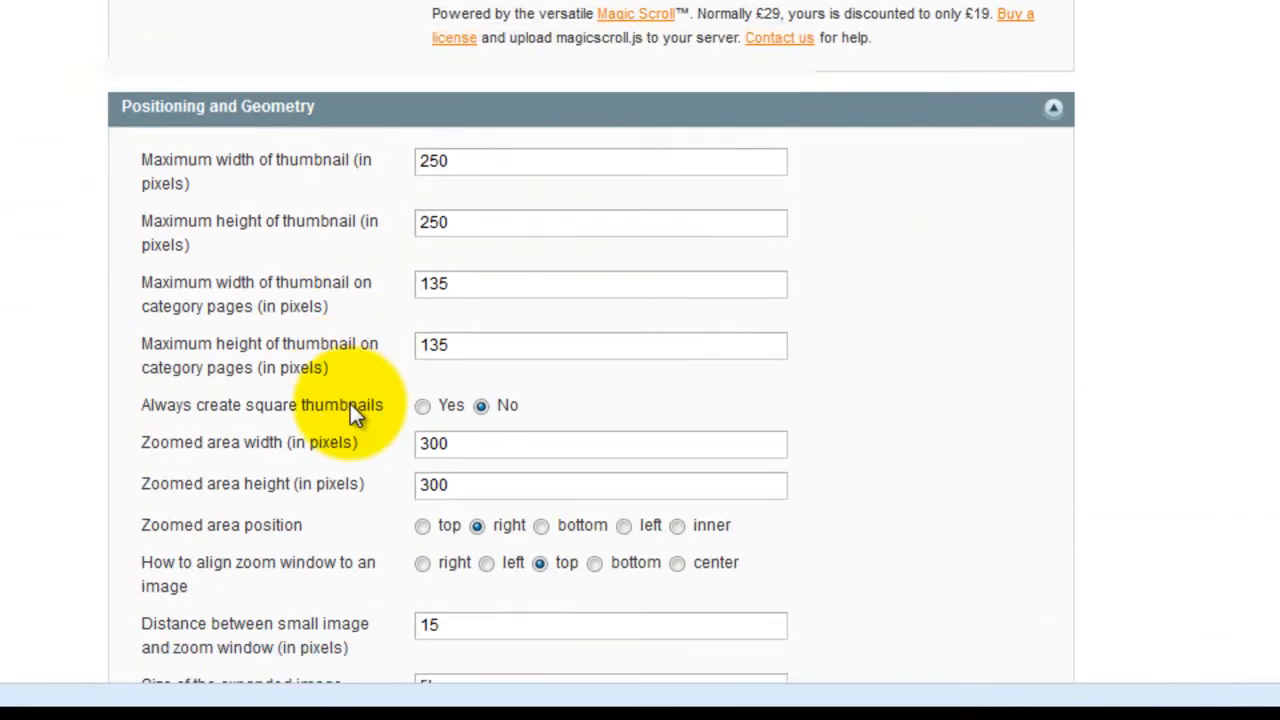
scroll(down, 3)
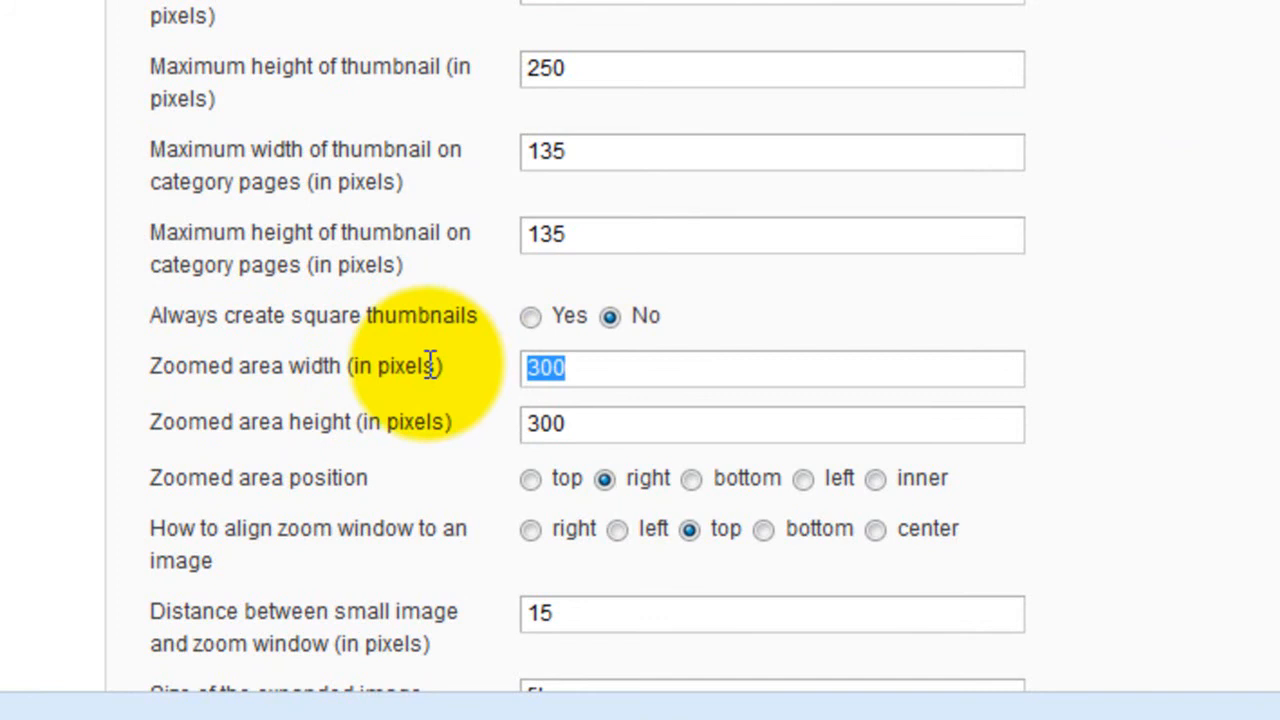
text(500)
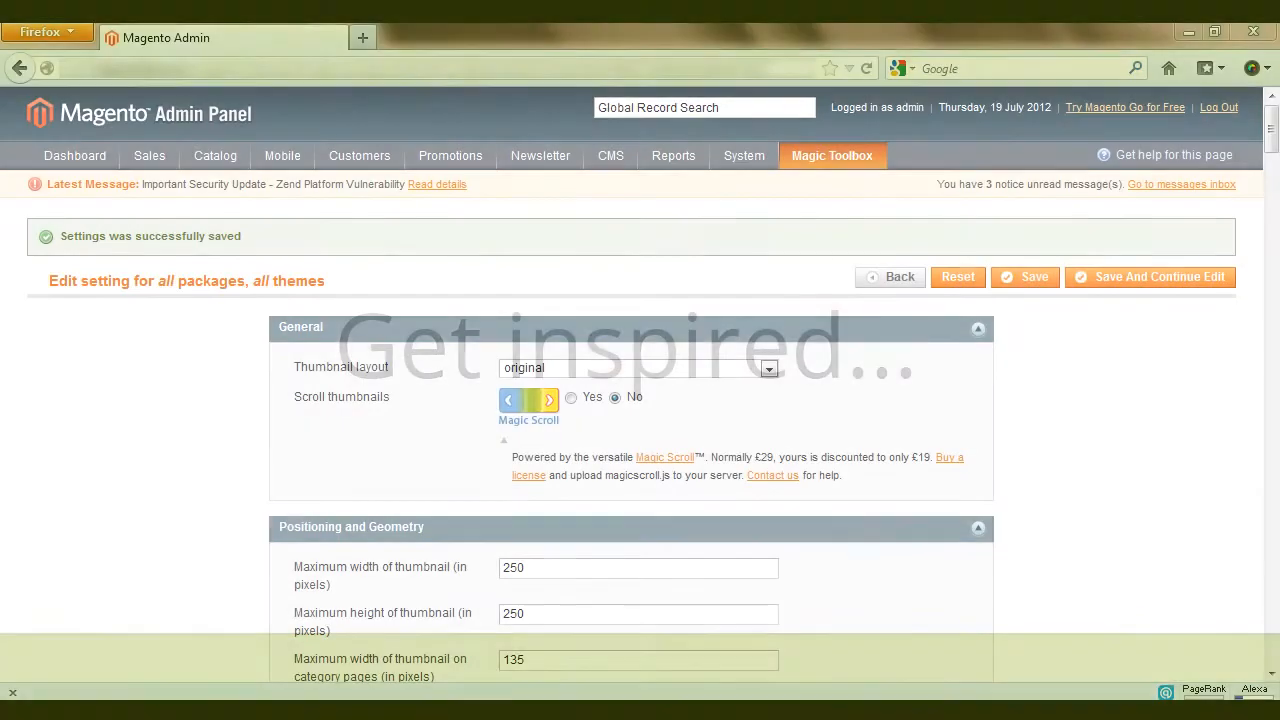
scroll(down, 3)
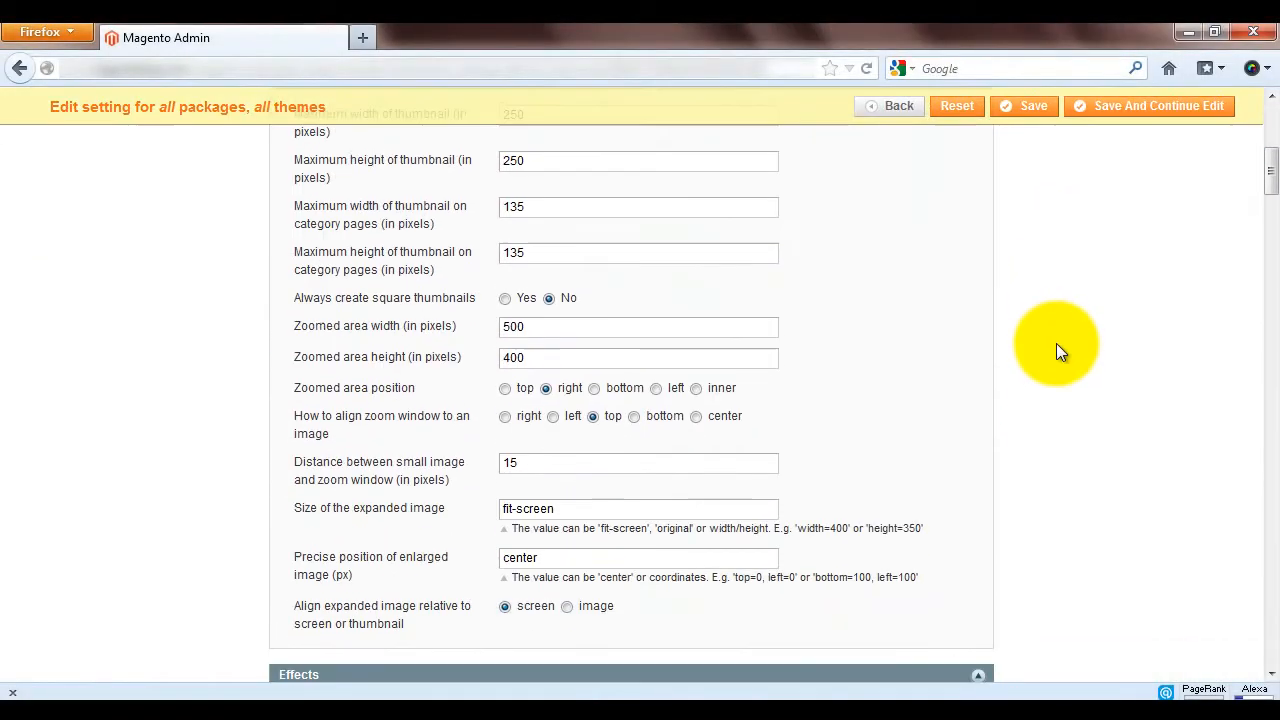
scroll(down, 3)
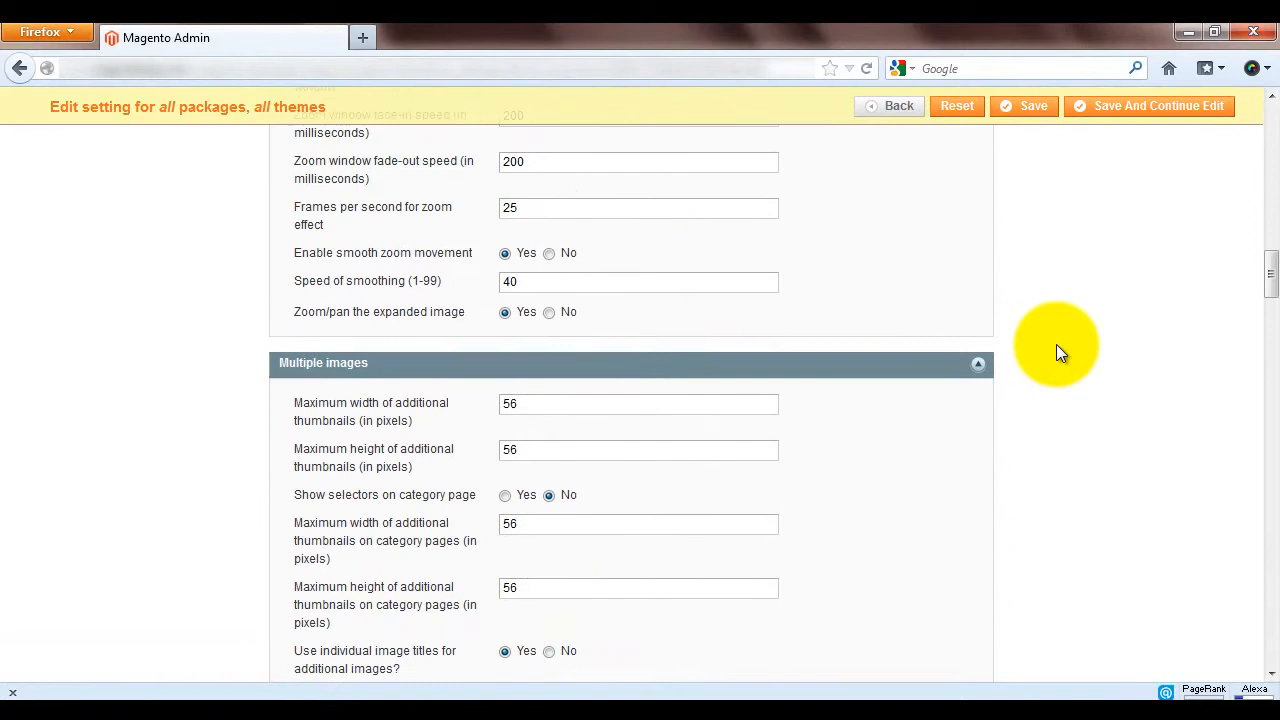
scroll(down, 3)
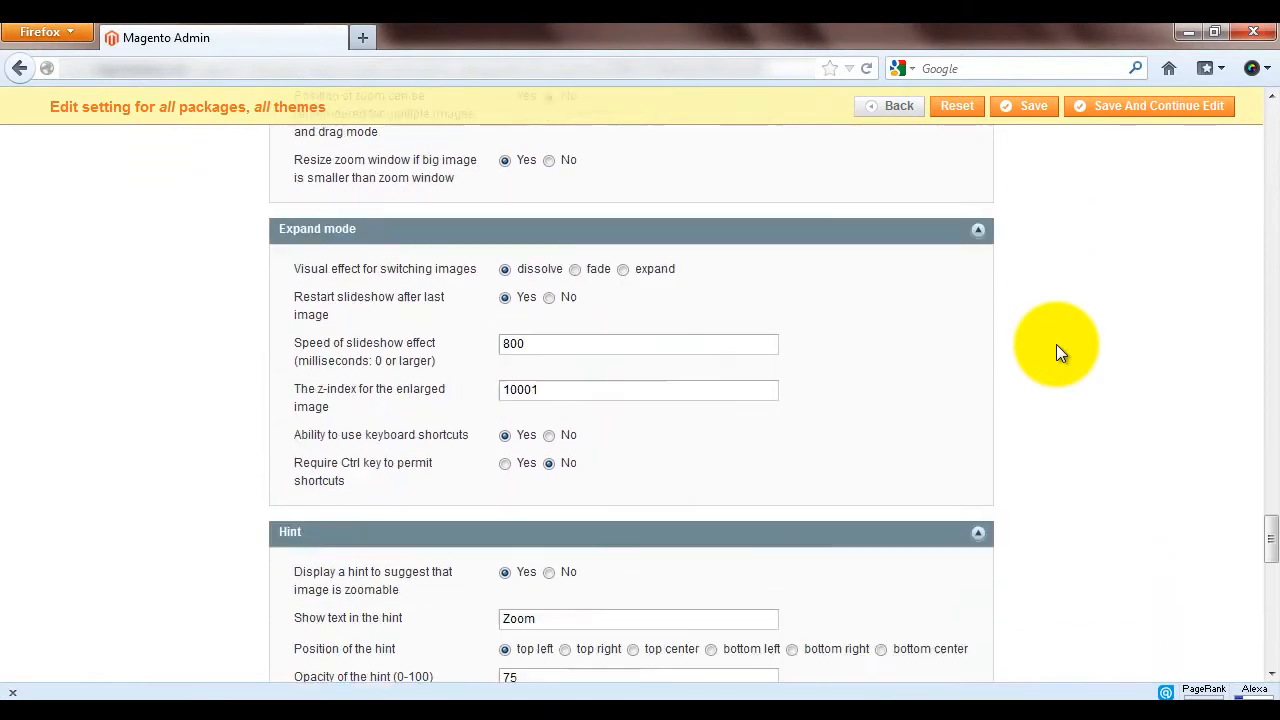
scroll(down, 3)
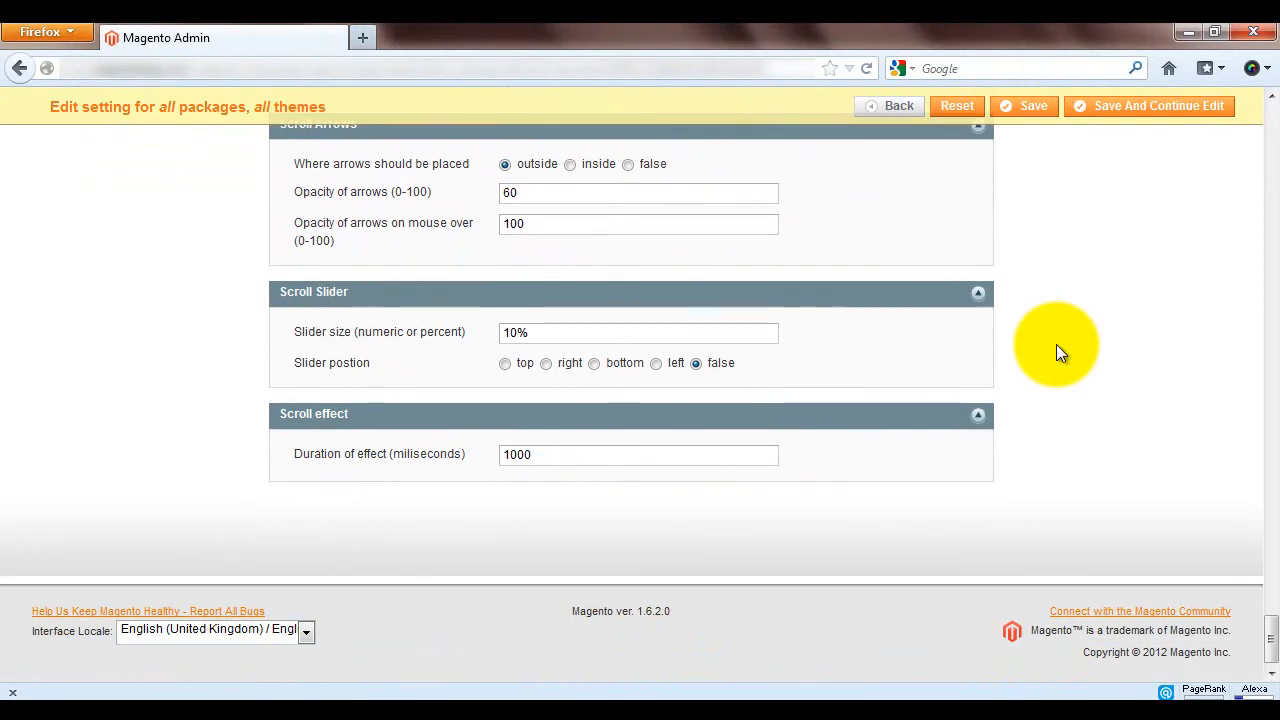
click(1033, 106)
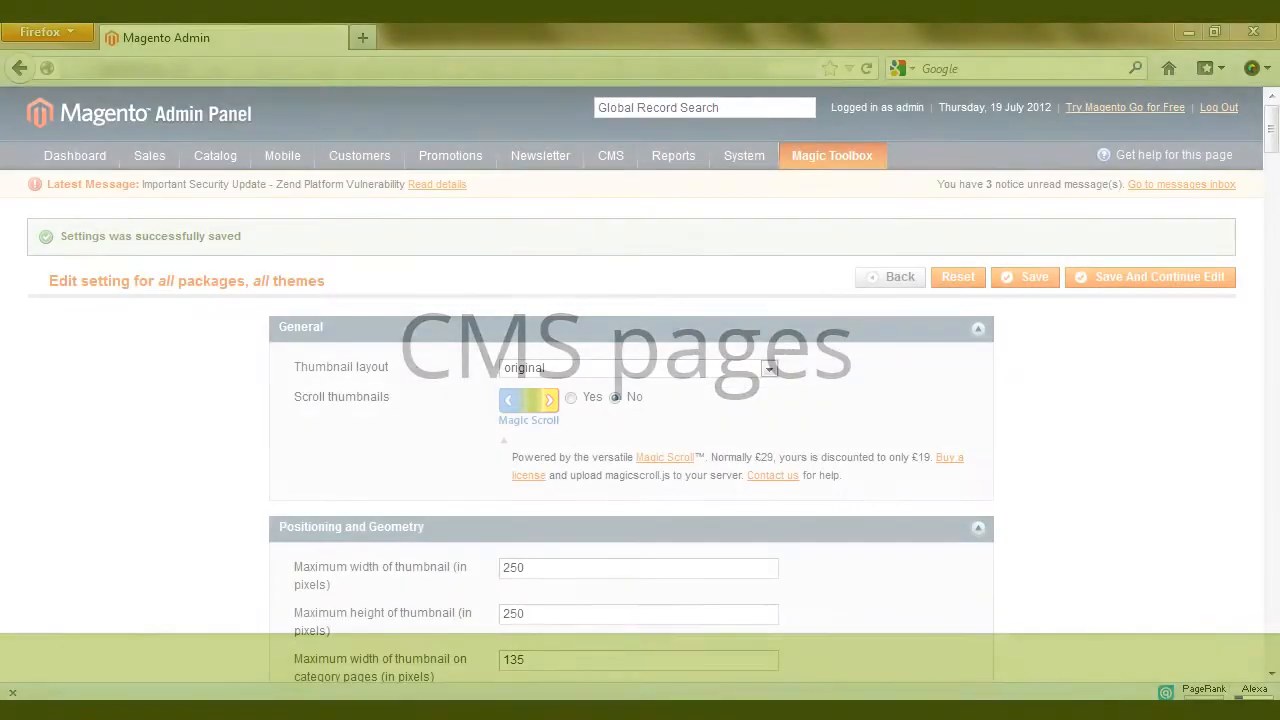
Set Include headers on all pages to Yes and Save And Continue Edit
scroll(down, 3)
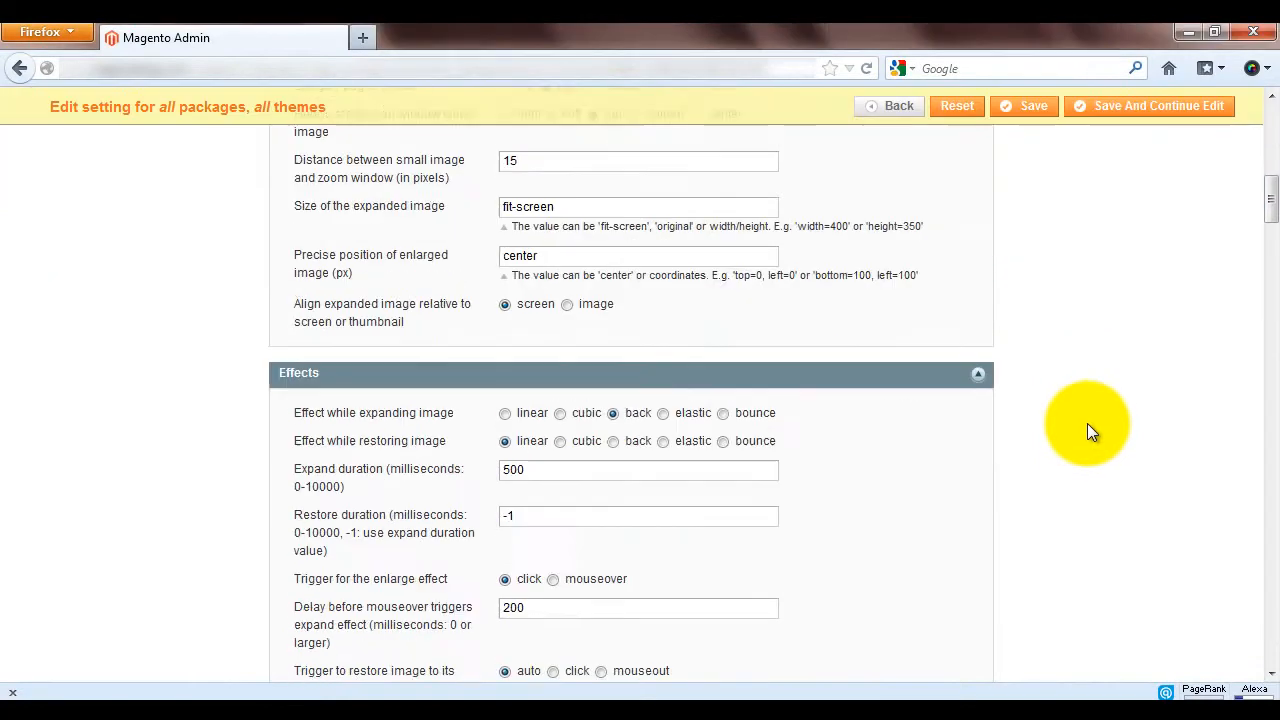
scroll(down, 3)
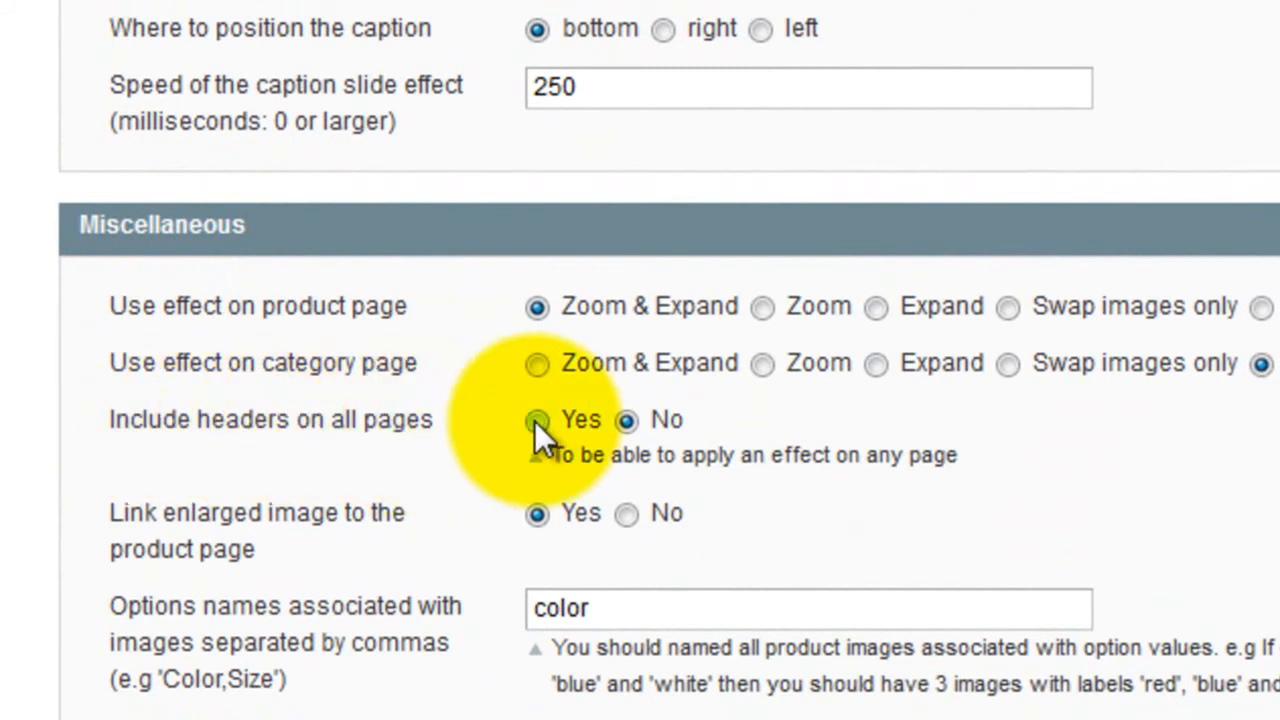
click(1148, 105)
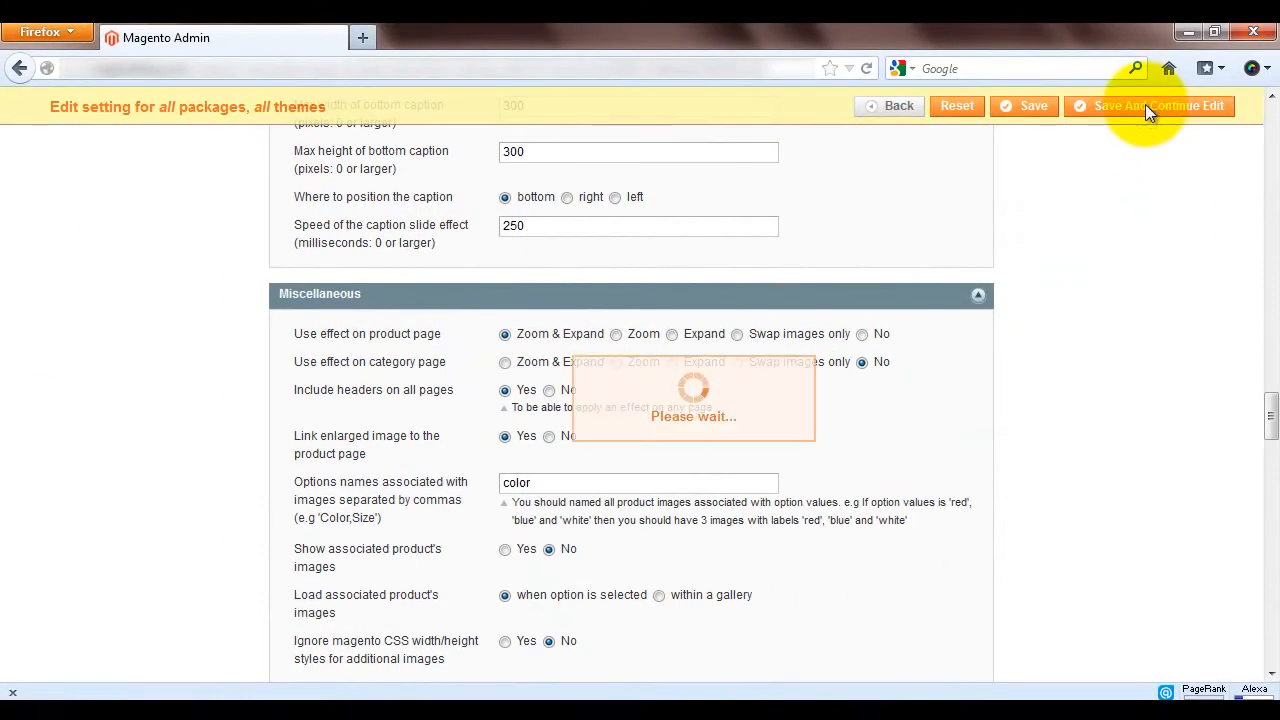
click(1148, 105)
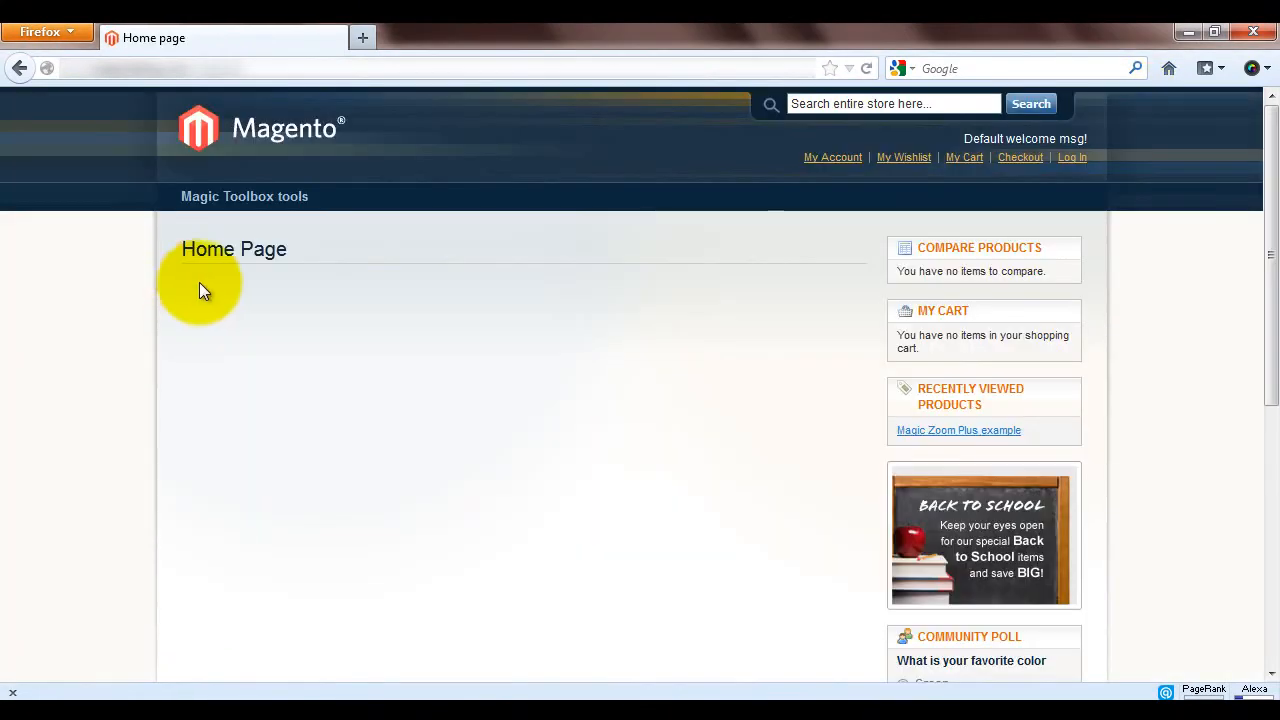
mouse_move(203, 357)
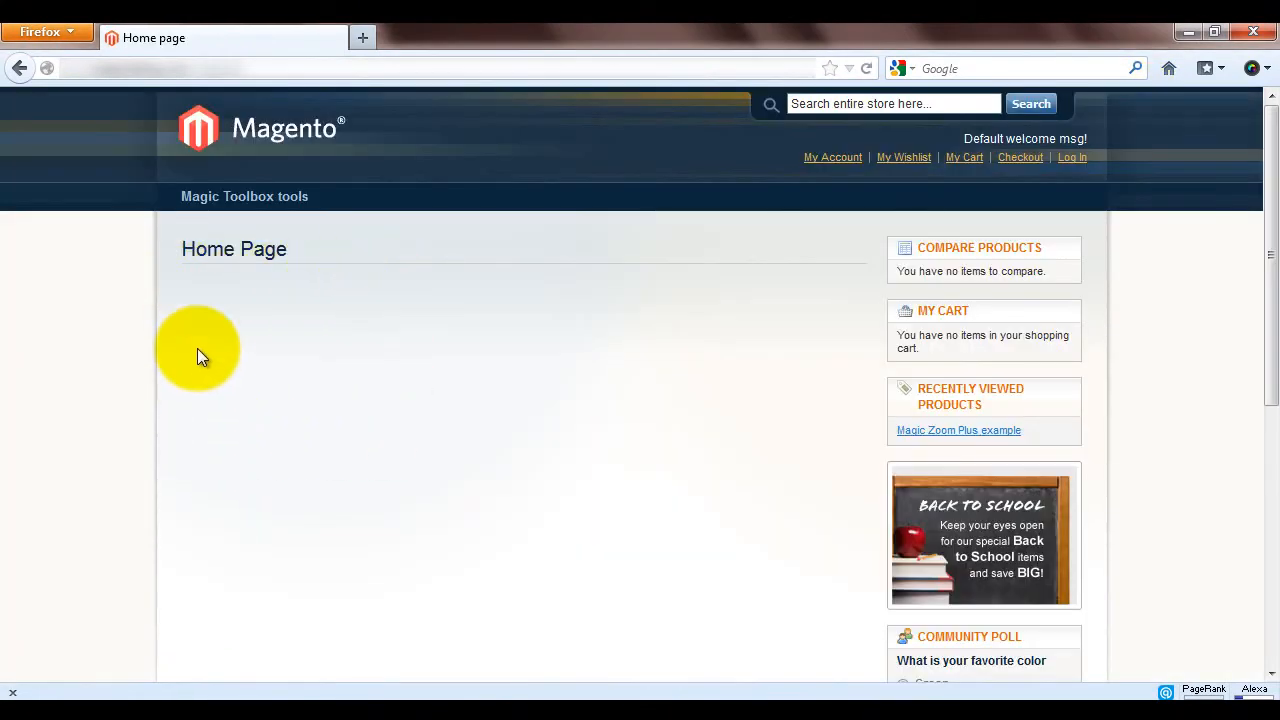
mouse_move(222, 298)
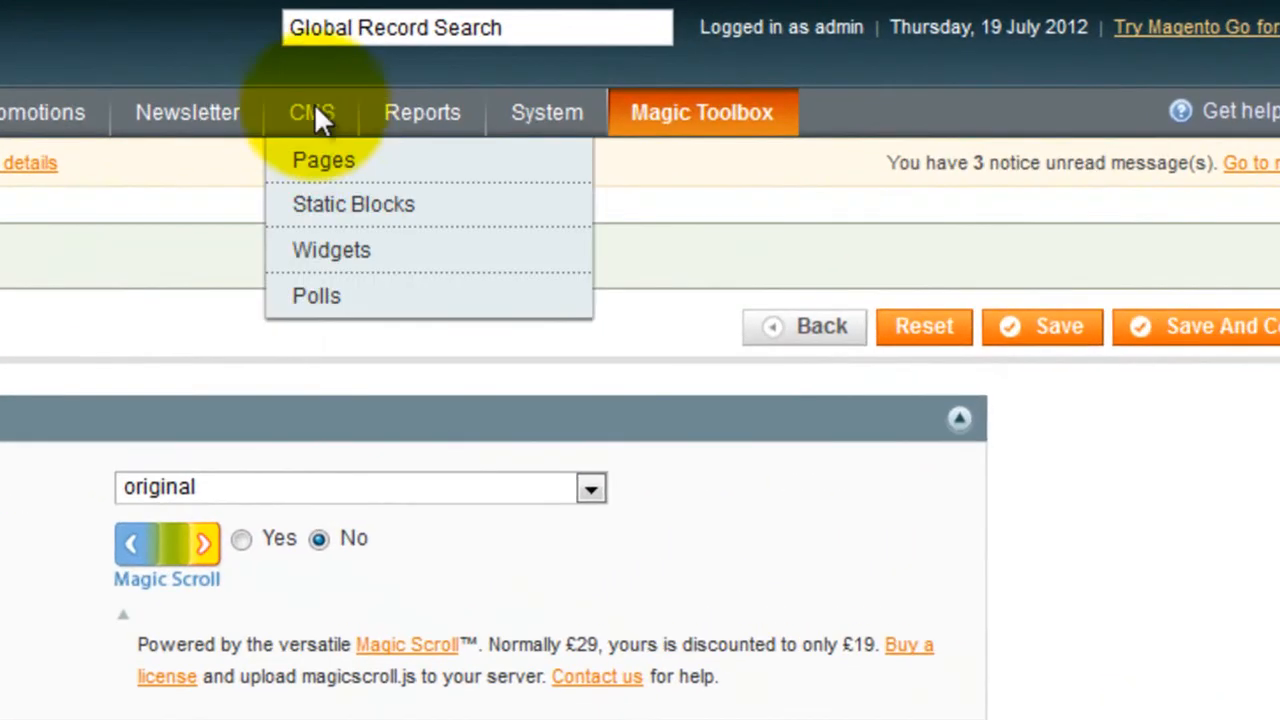
mouse_move(330, 158)
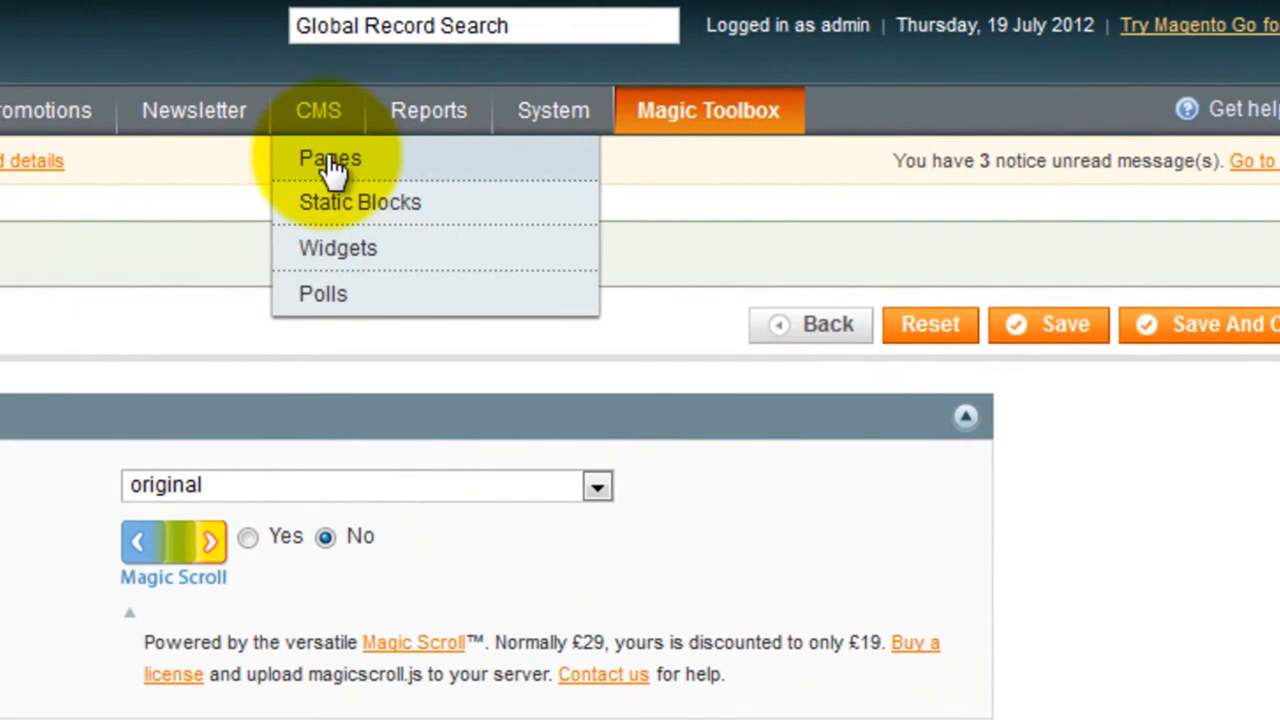
Open Home page under CMS > Pages and show its Content tab
click(329, 158)
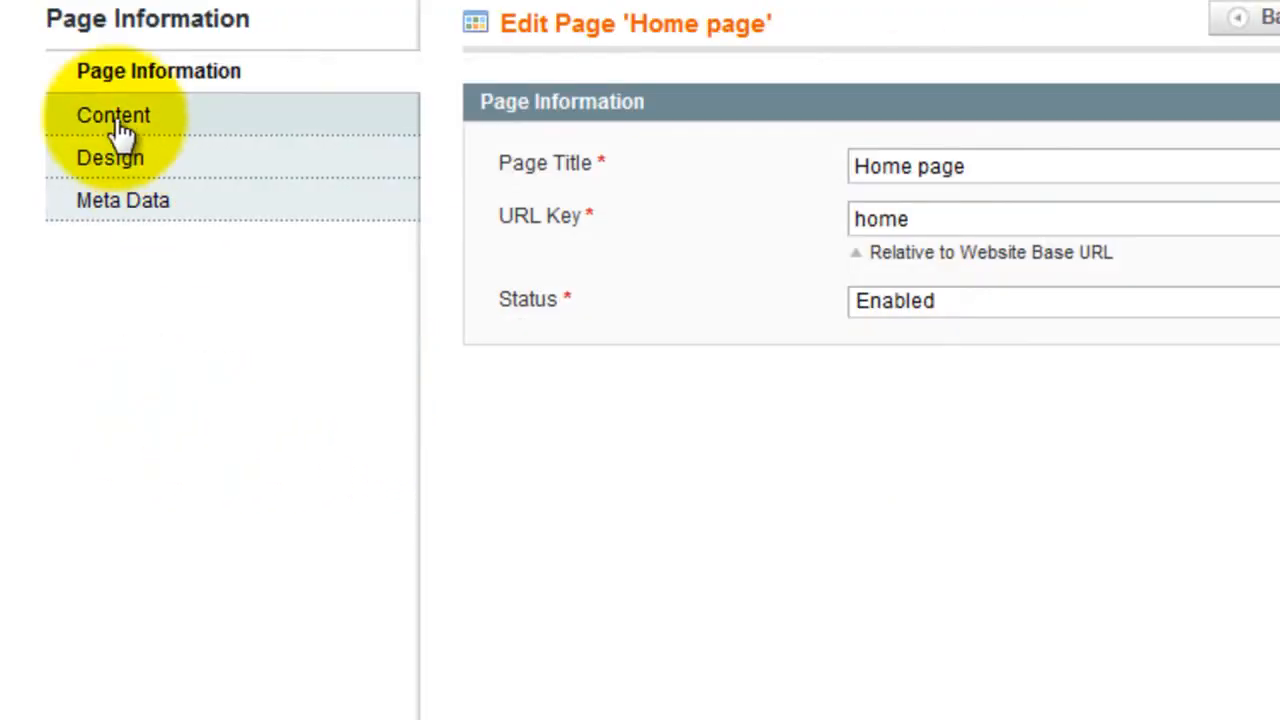
click(113, 115)
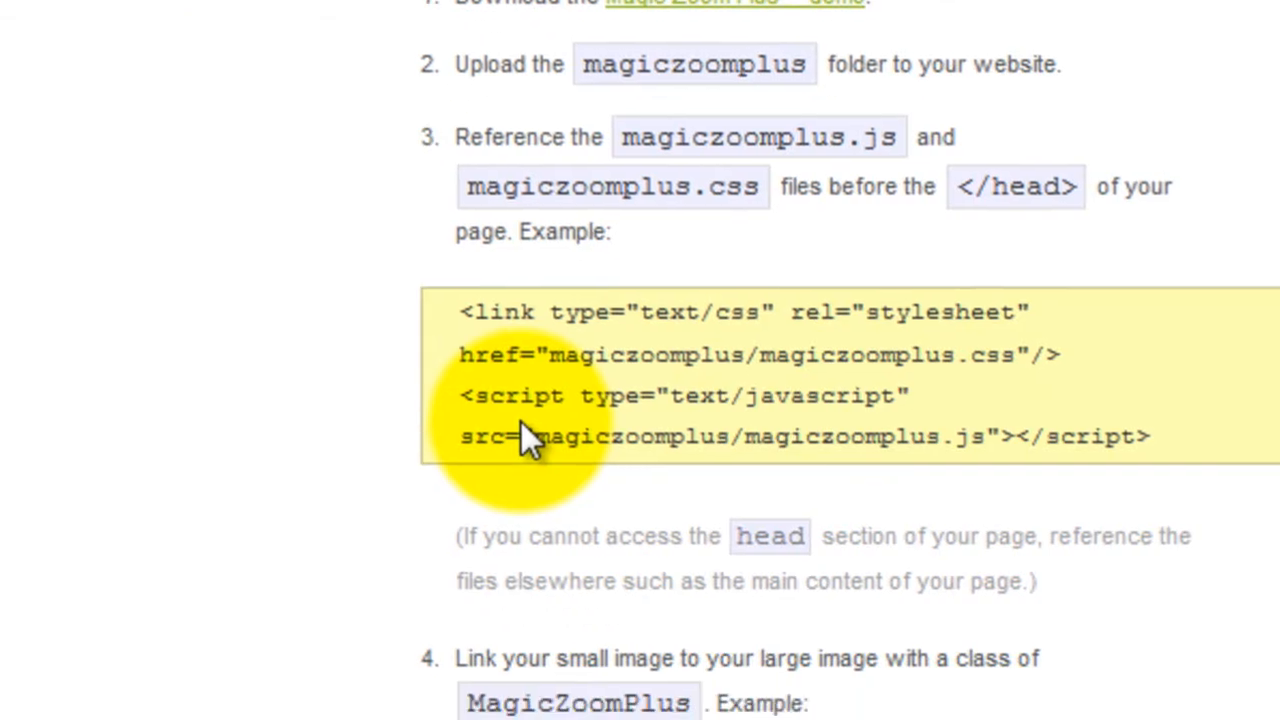
scroll(down, 3)
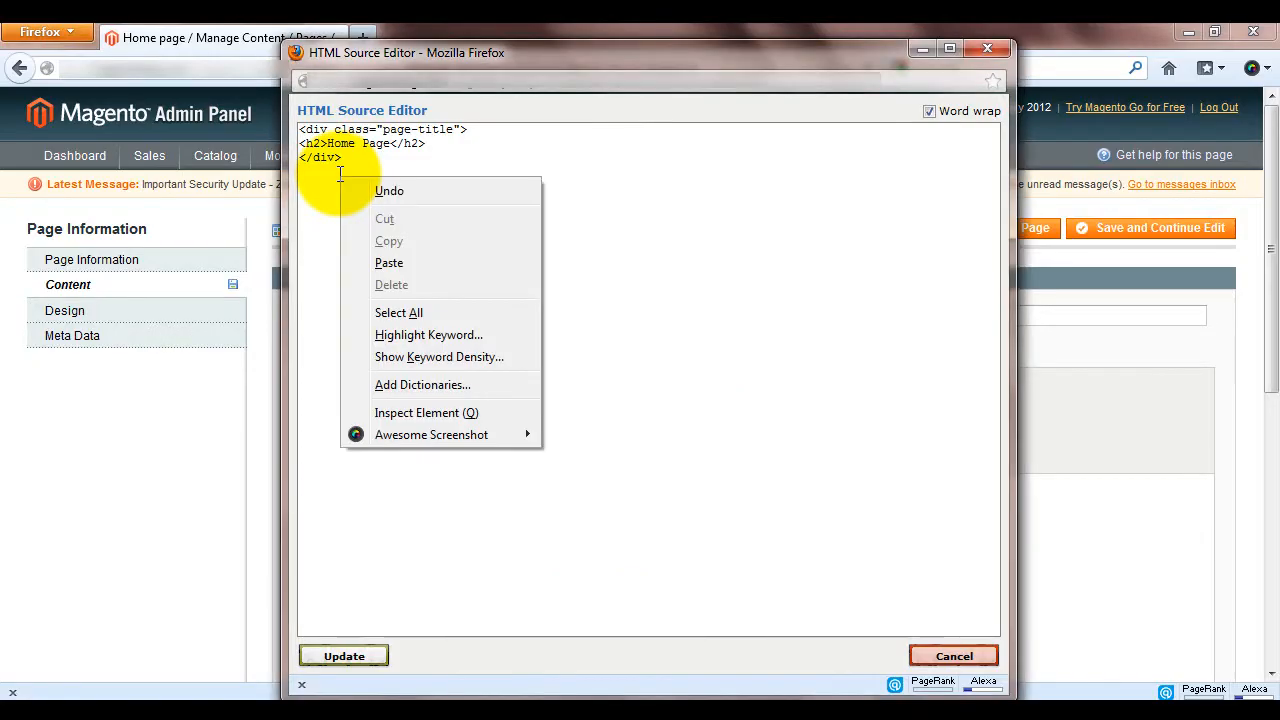
Paste the MagicZoomPlus link into the Home page source, using trainer-coral-large.jpg and trainer-coral-small.jpg images
click(389, 262)
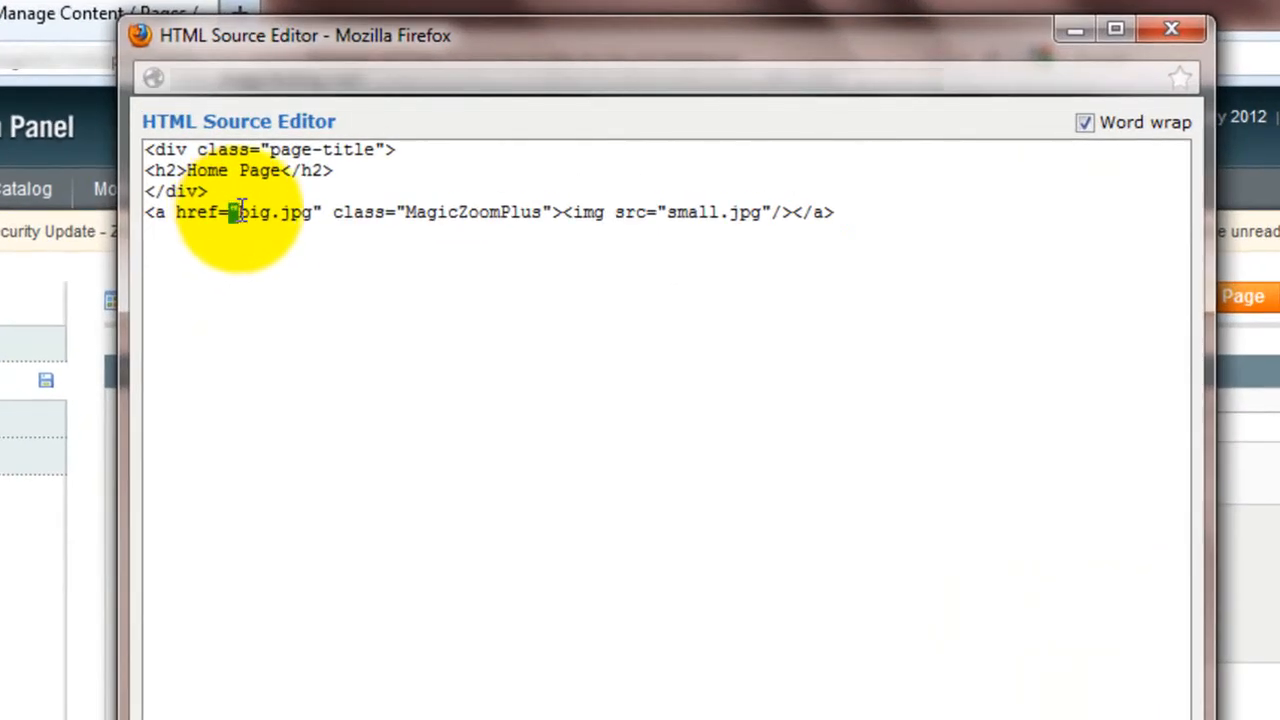
double_click(270, 212)
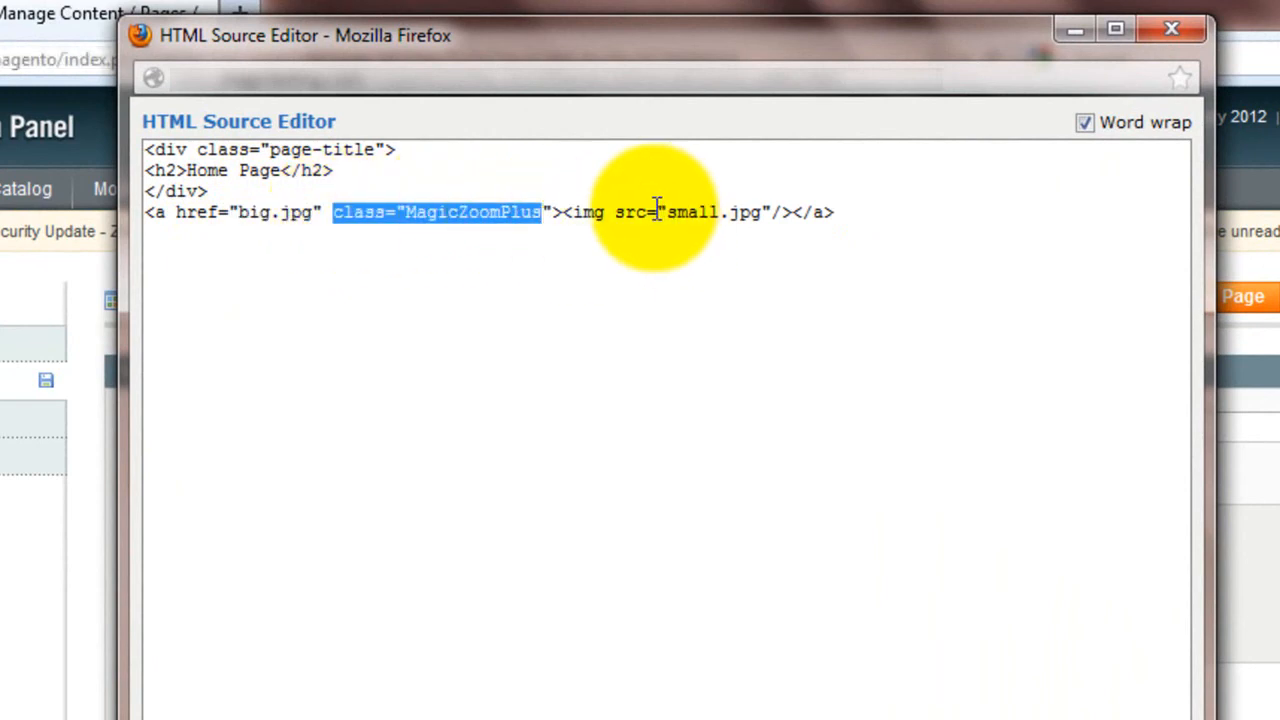
double_click(712, 212)
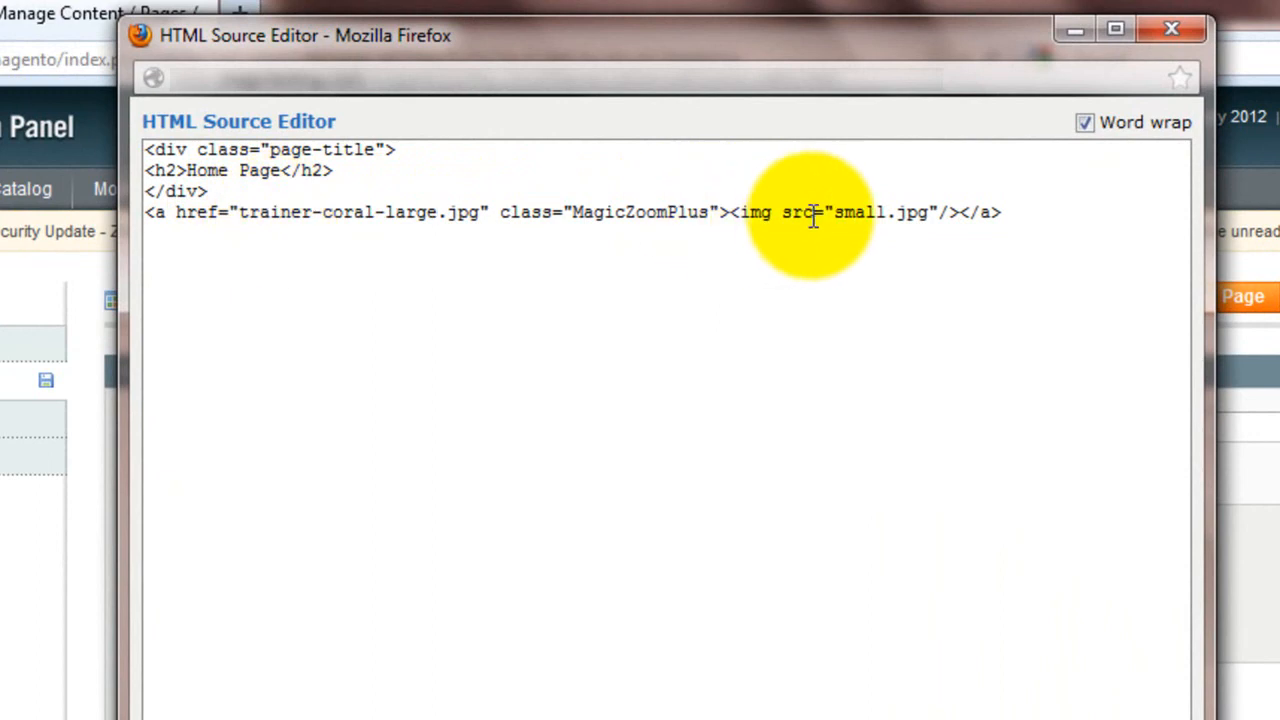
text(trainer-coral-)
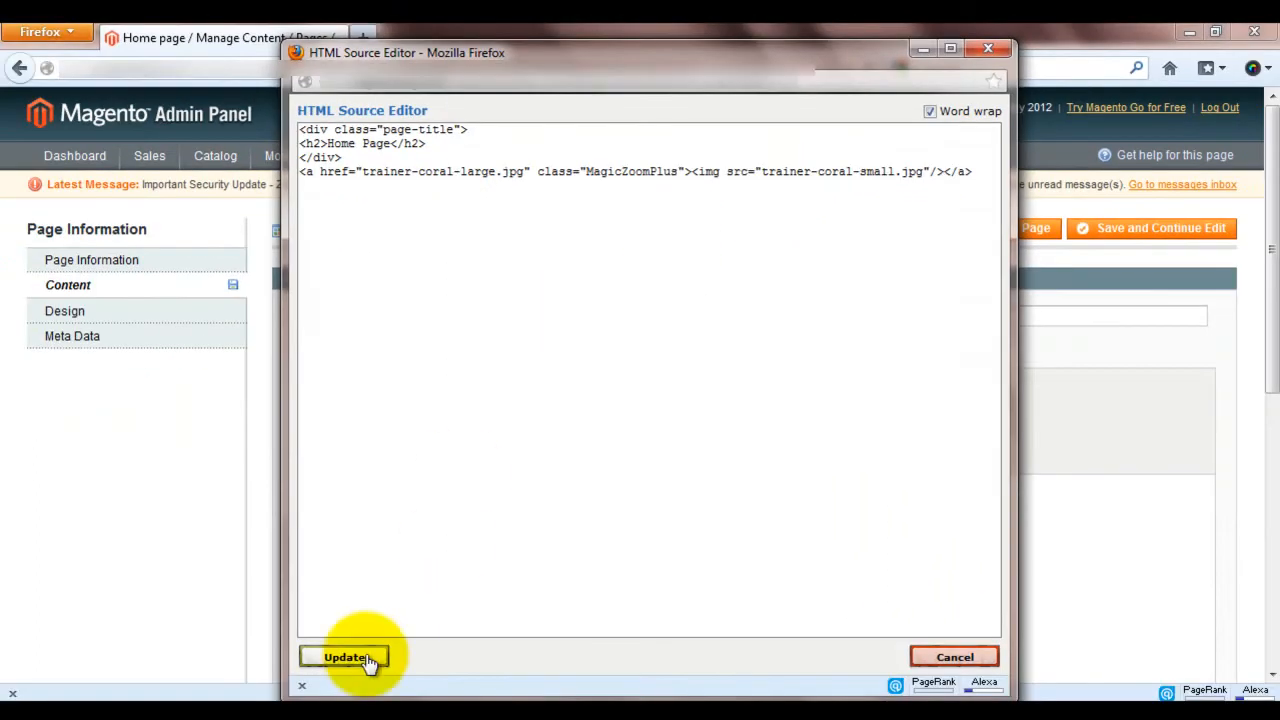
click(344, 657)
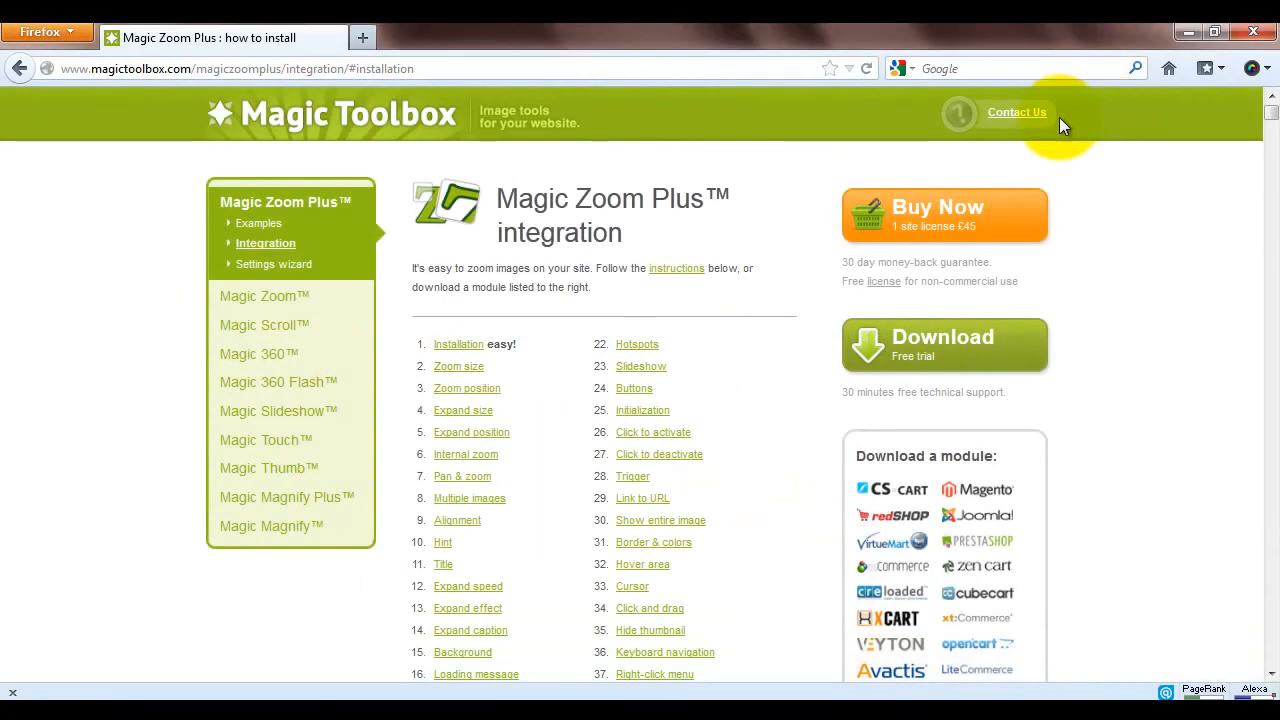
Go to the Magic Toolbox Contact Us page with its support request form
click(1016, 112)
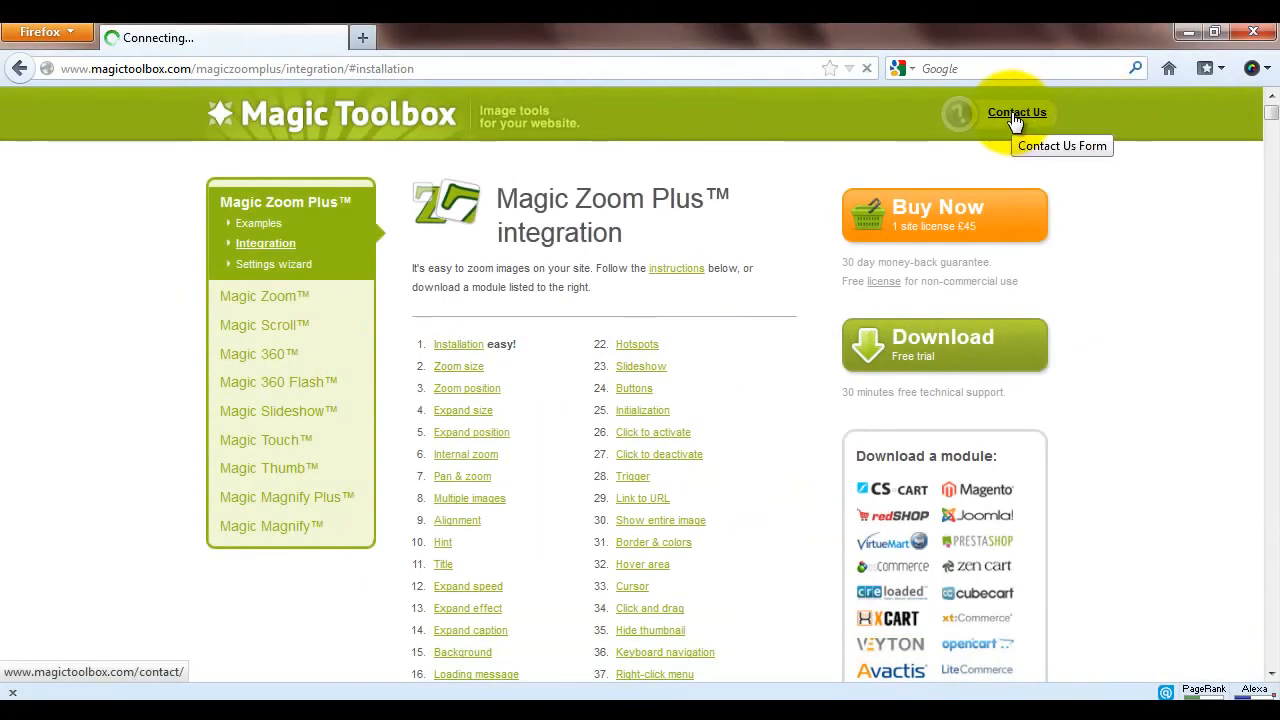
click(1017, 112)
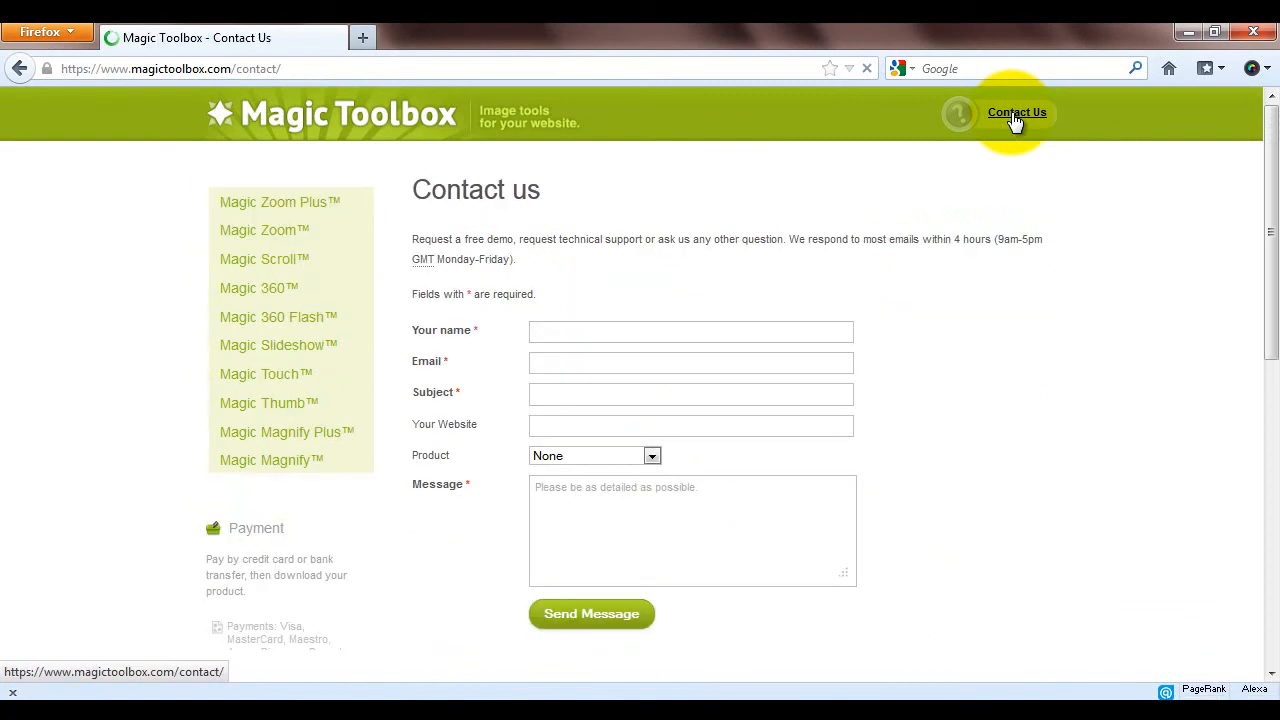